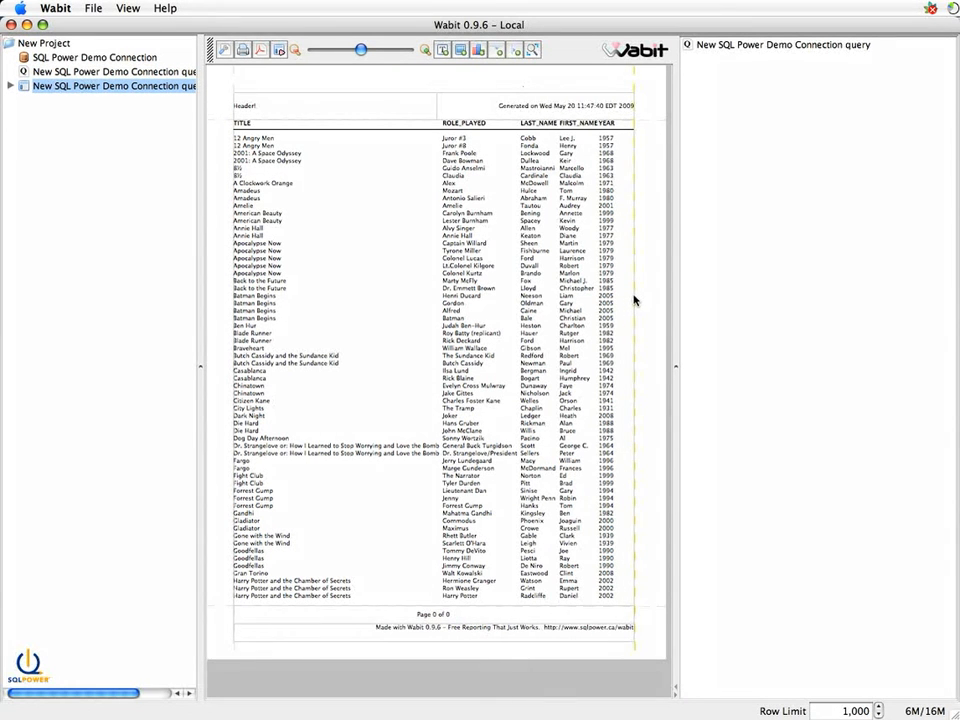
pyautogui.moveTo(378, 160)
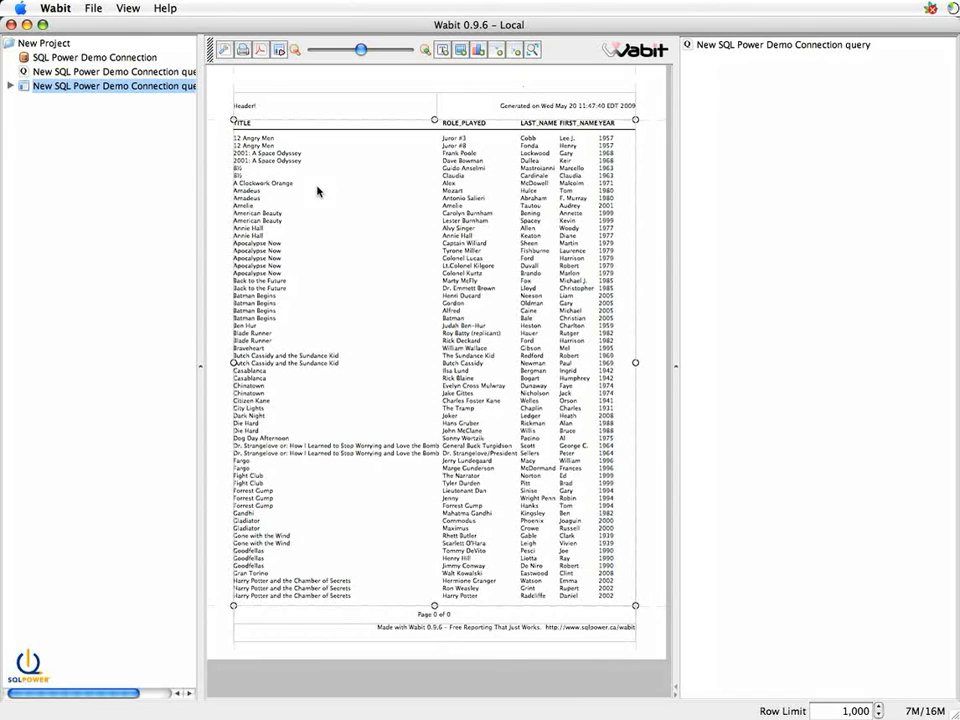
pyautogui.moveTo(390, 200)
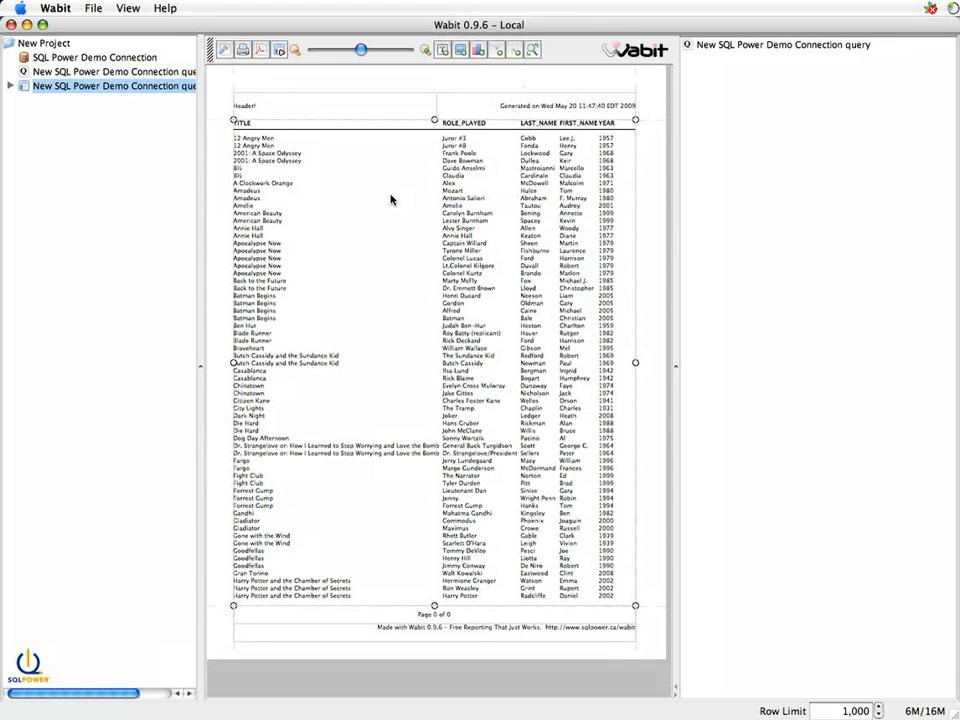
pyautogui.moveTo(300, 306)
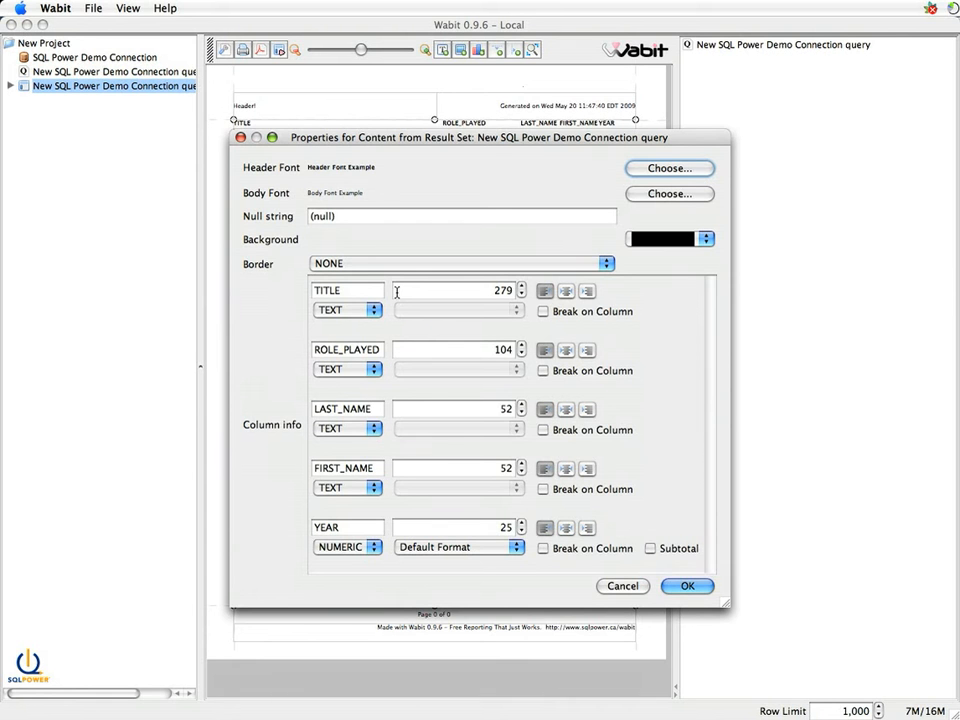
# Set the result-set header font to Dialog, size 10, Bold, after nudging the dialog aside
pyautogui.moveTo(480, 136); pyautogui.dragTo(496, 156)
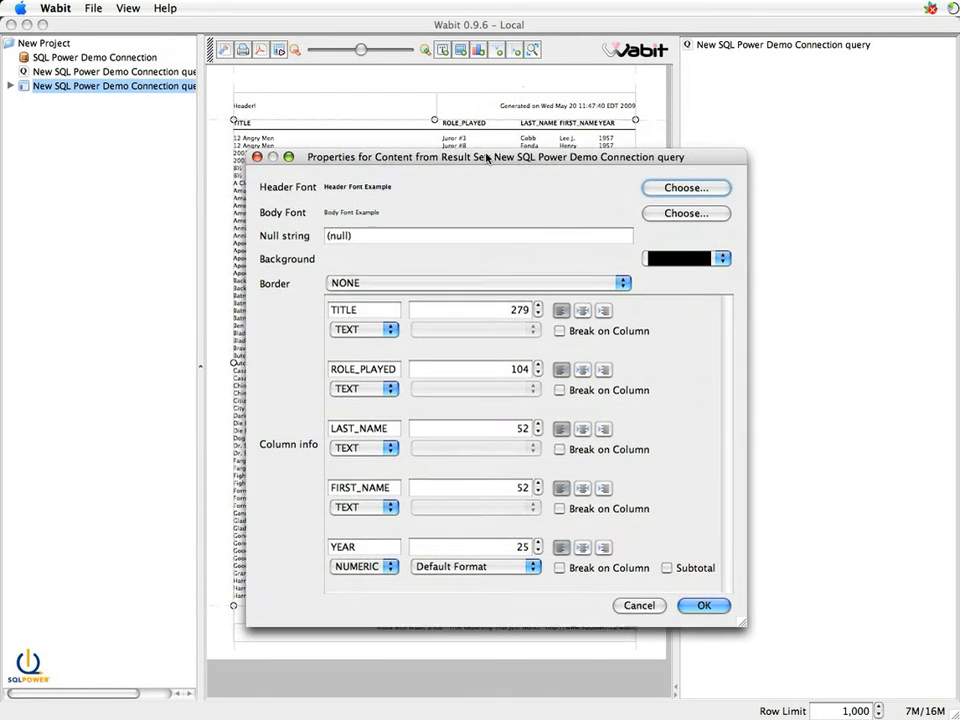
pyautogui.moveTo(490, 156); pyautogui.dragTo(490, 168)
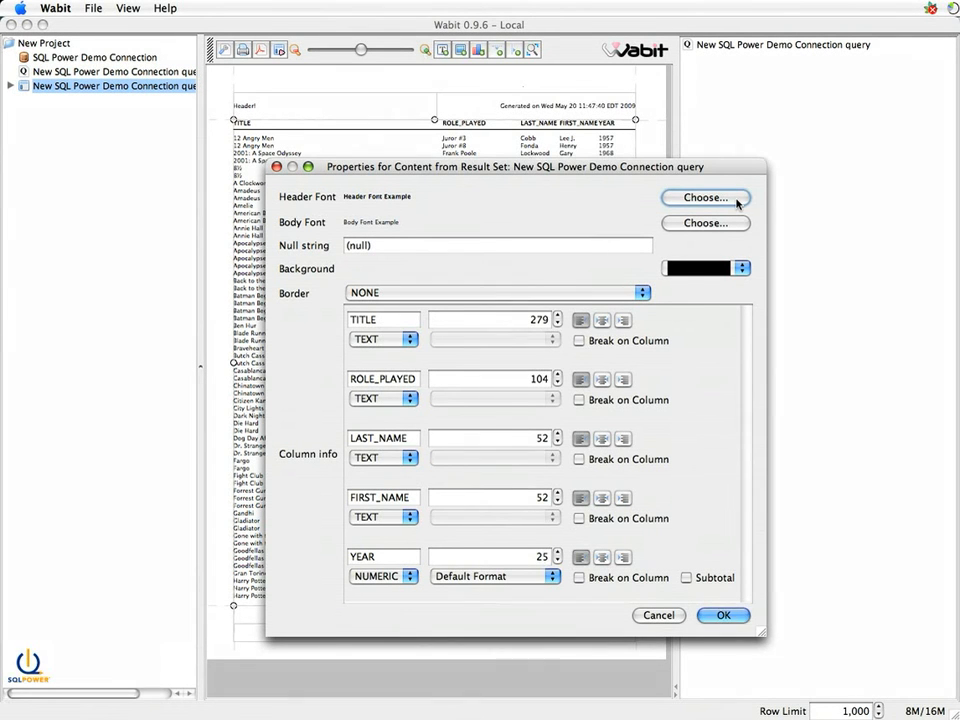
pyautogui.click(704, 198)
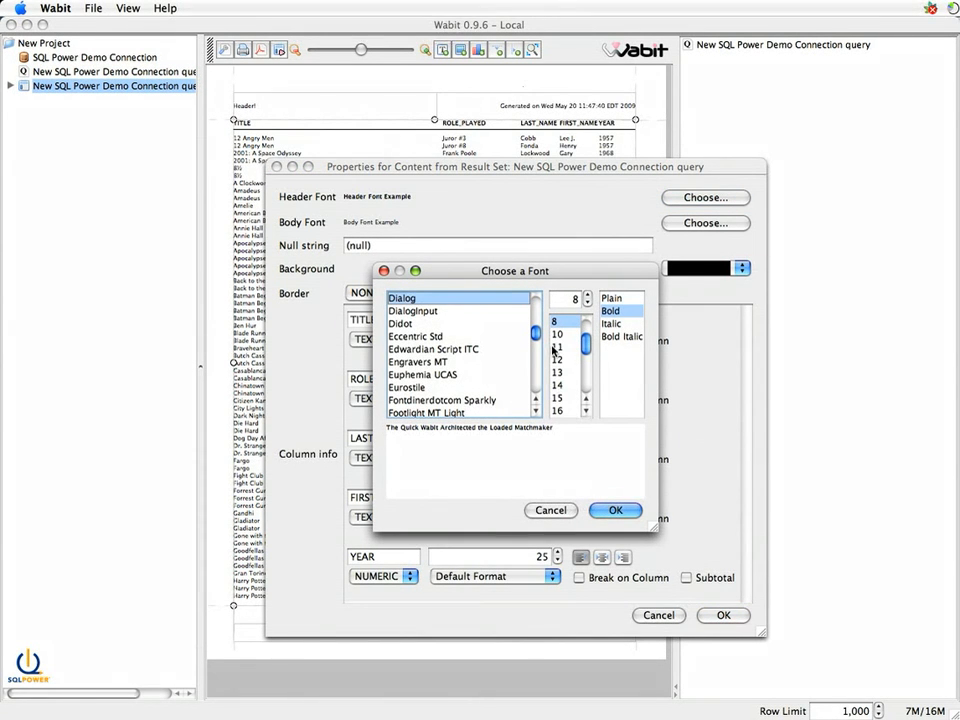
pyautogui.click(556, 334)
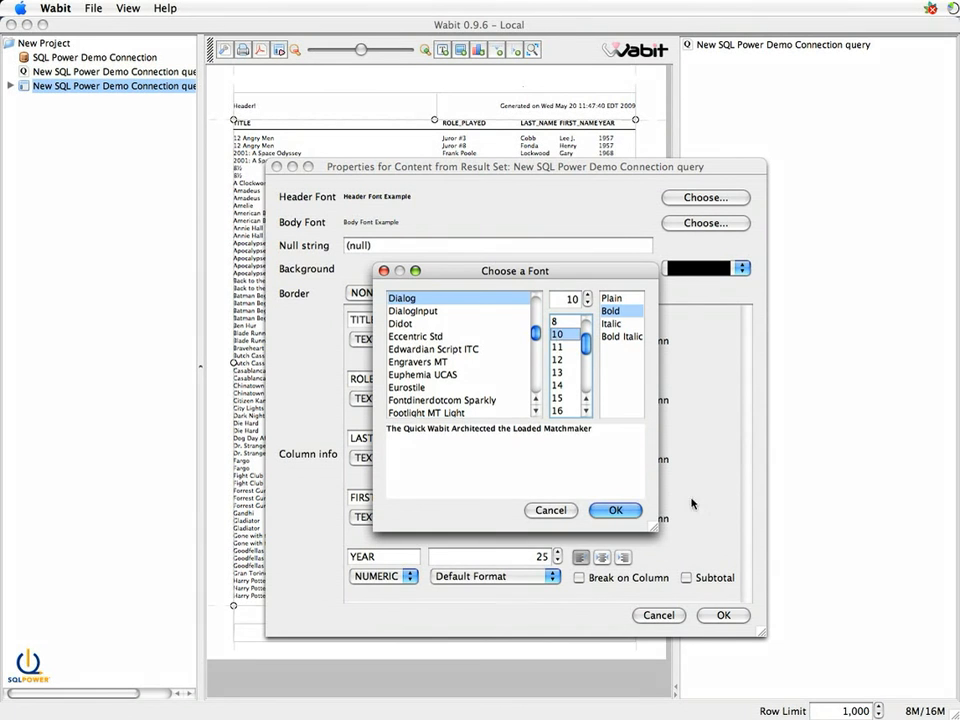
pyautogui.click(550, 510)
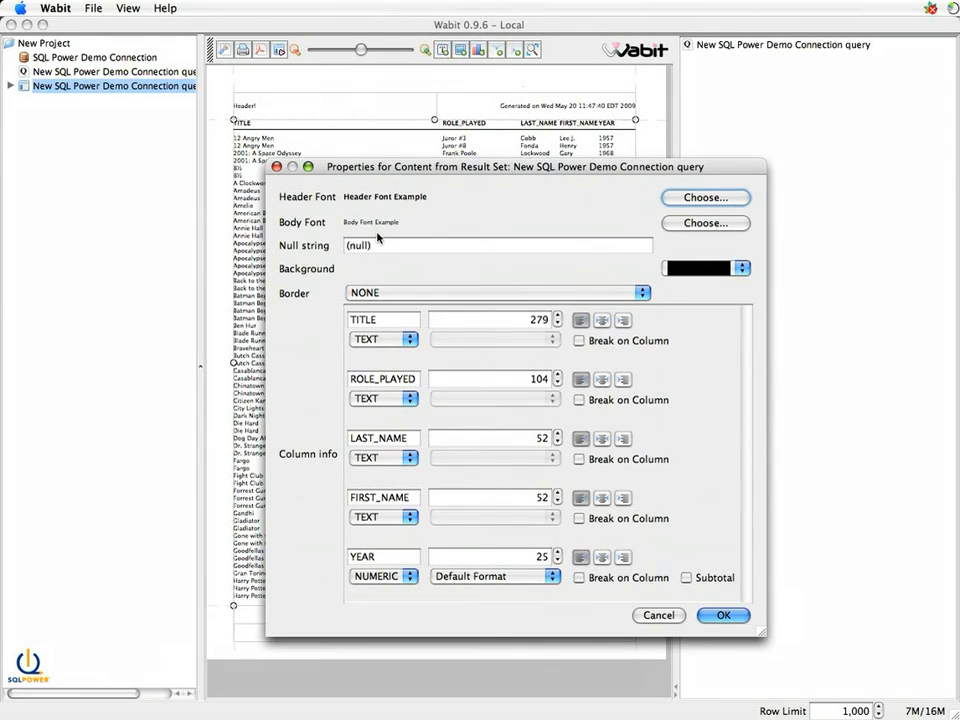
pyautogui.moveTo(424, 232)
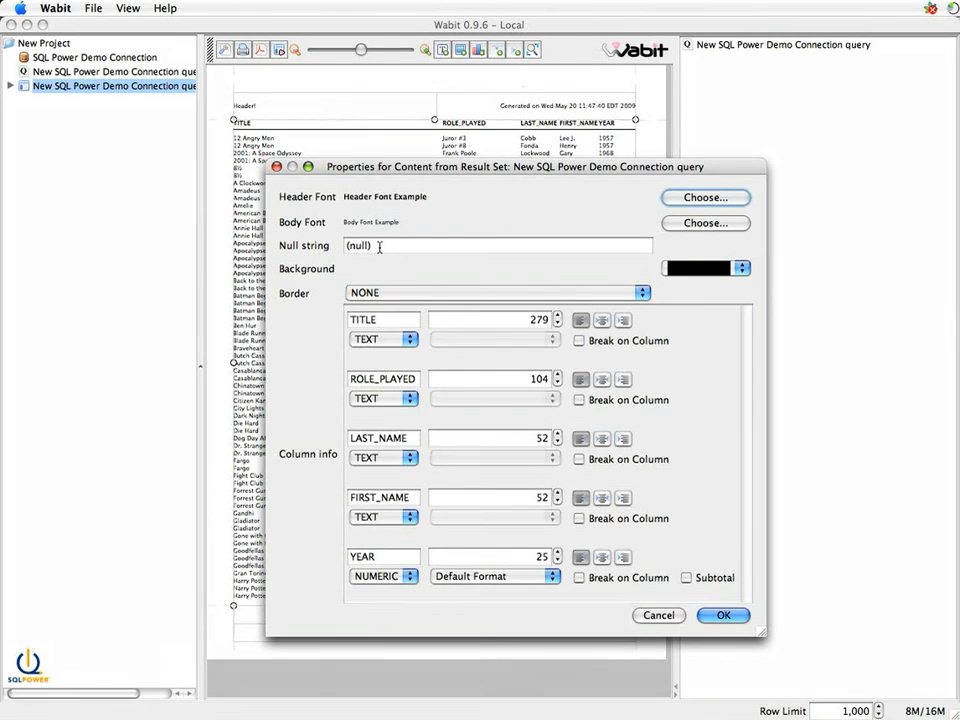
pyautogui.moveTo(378, 232)
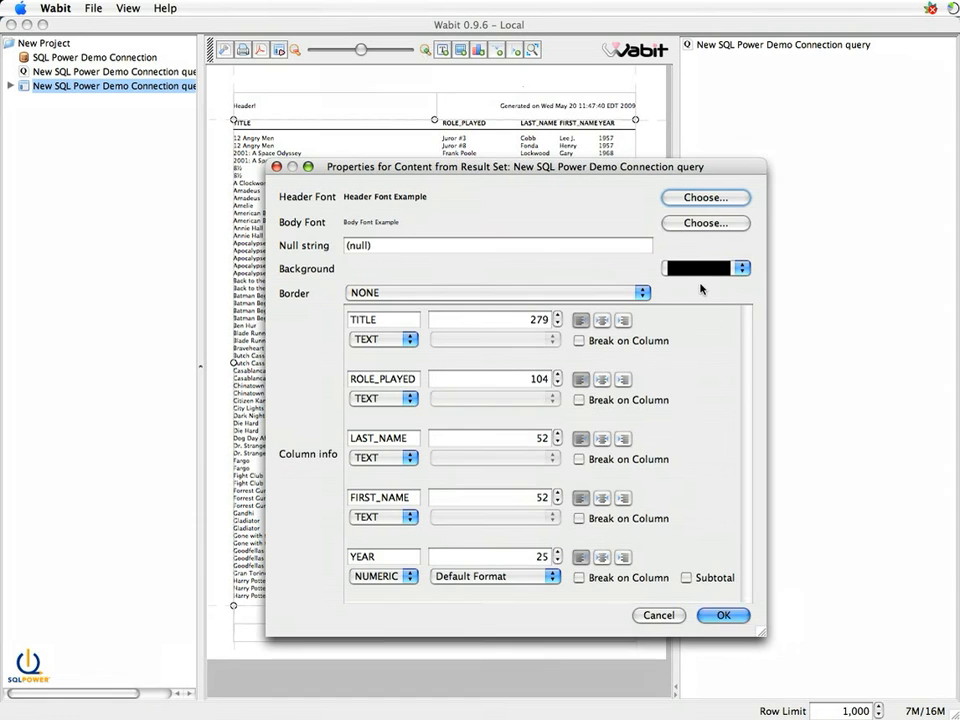
pyautogui.moveTo(624, 276)
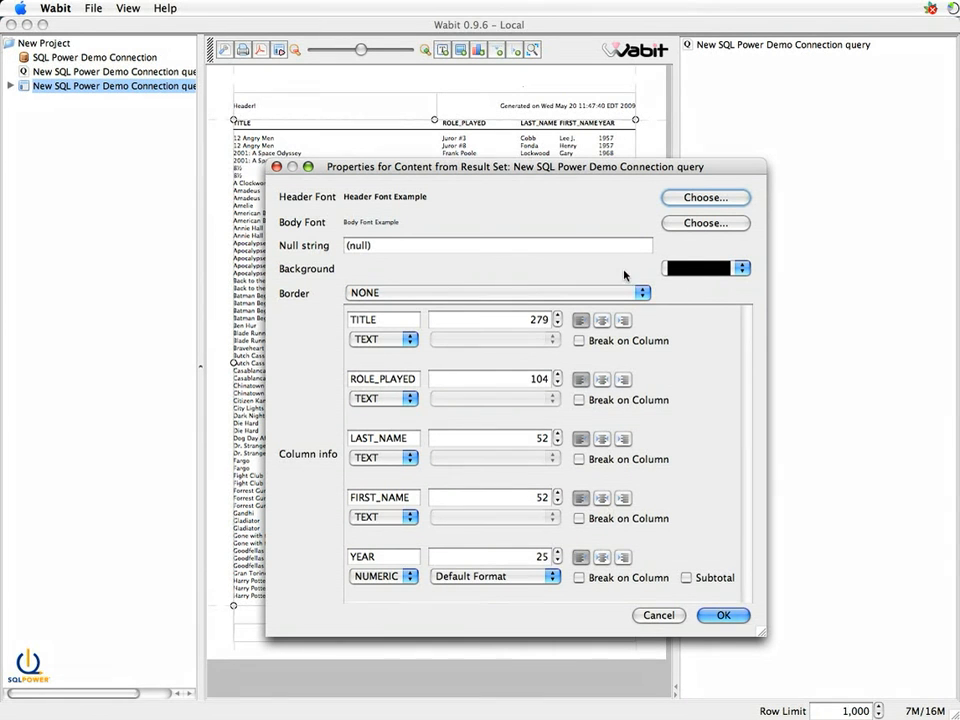
pyautogui.moveTo(418, 600)
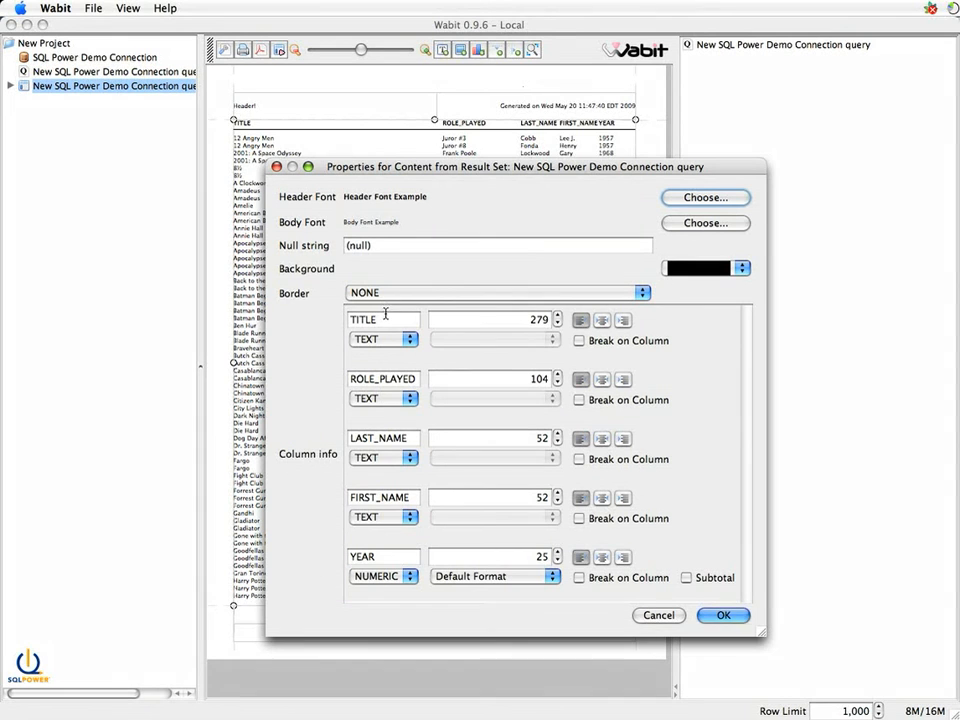
pyautogui.moveTo(432, 376)
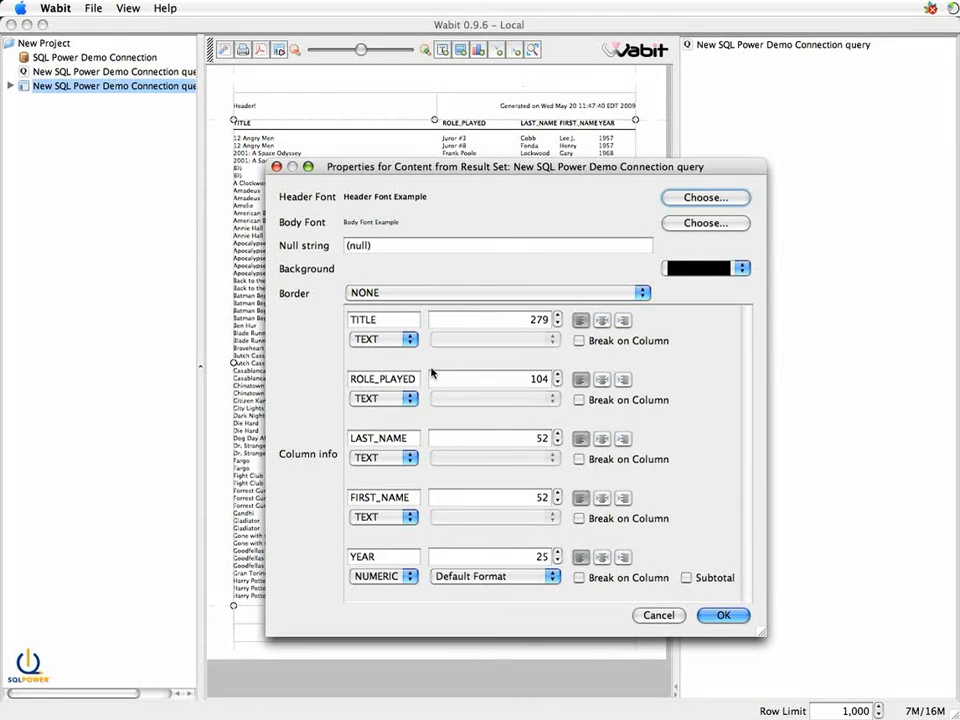
pyautogui.moveTo(388, 280)
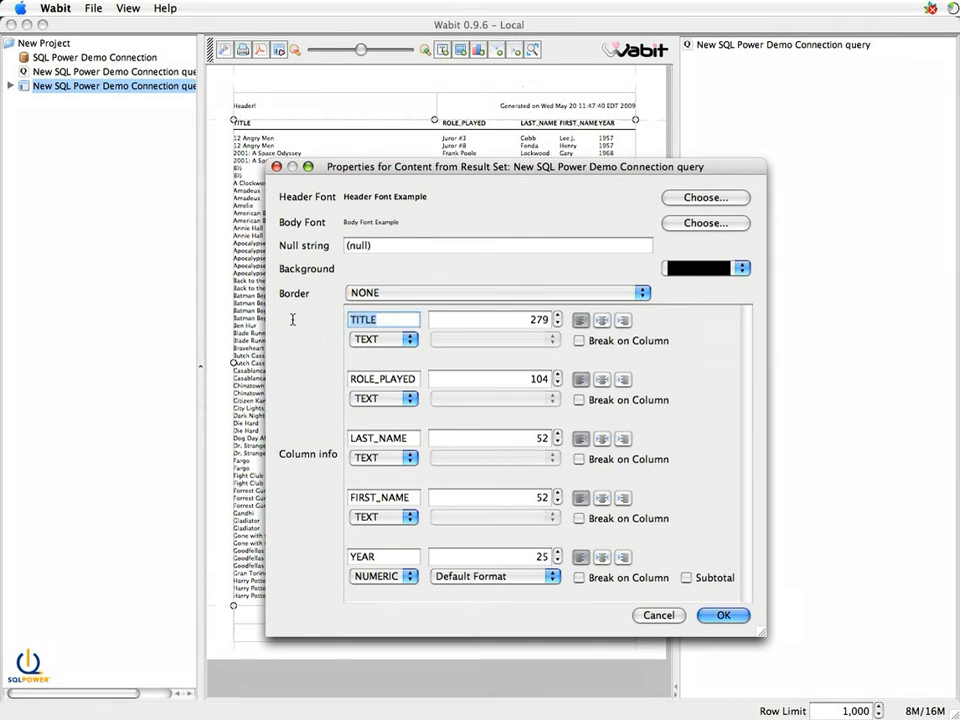
# Rename the TITLE, ROLE_PLAYED and YEAR columns to Movie, Character and Released
pyautogui.write('Mo')
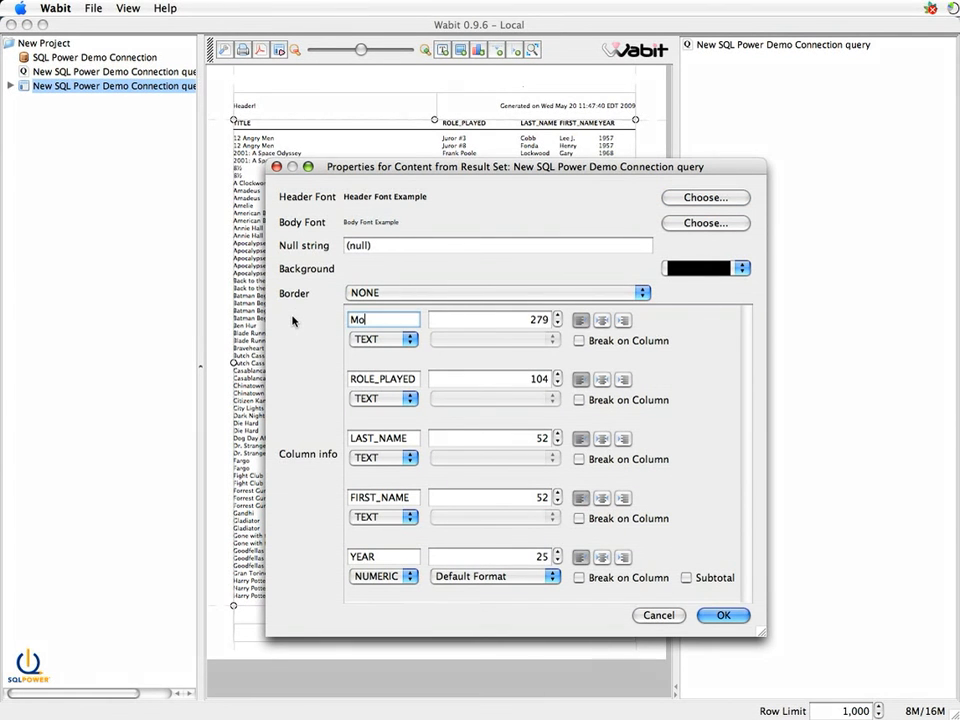
pyautogui.write('vie')
pyautogui.click(384, 378)
pyautogui.write('C')
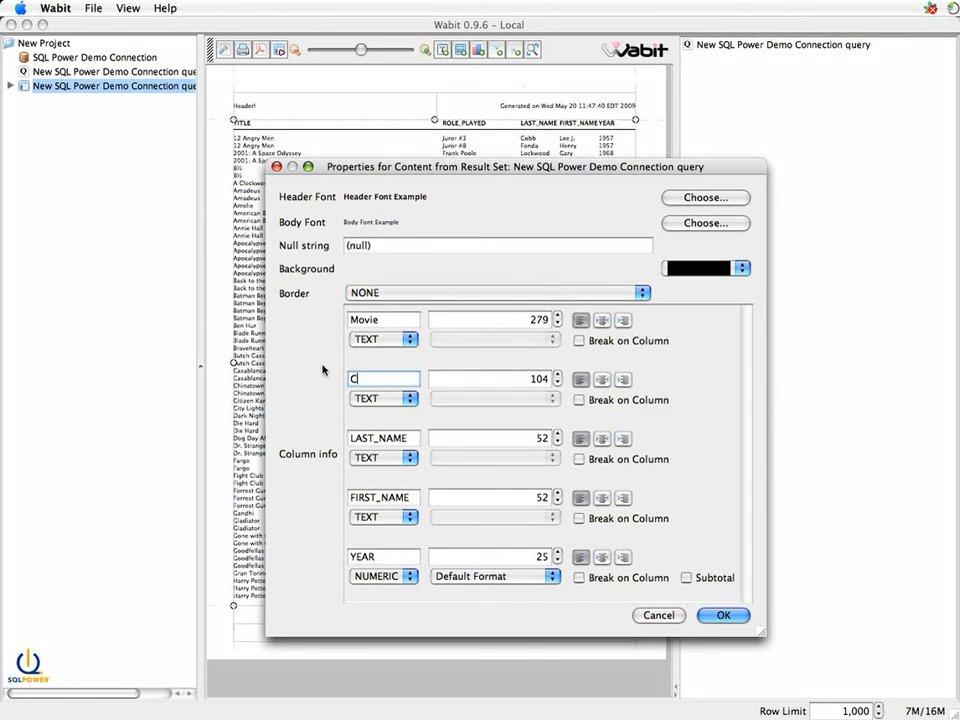
pyautogui.write('haracter')
pyautogui.click(382, 438)
pyautogui.write('Actor')
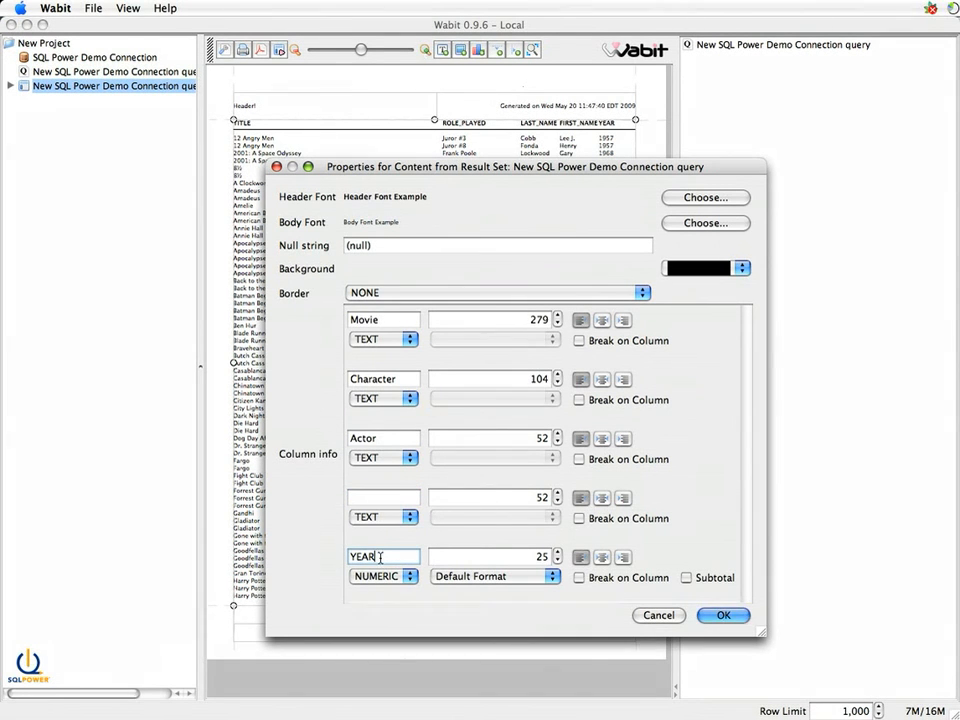
pyautogui.write('Re')
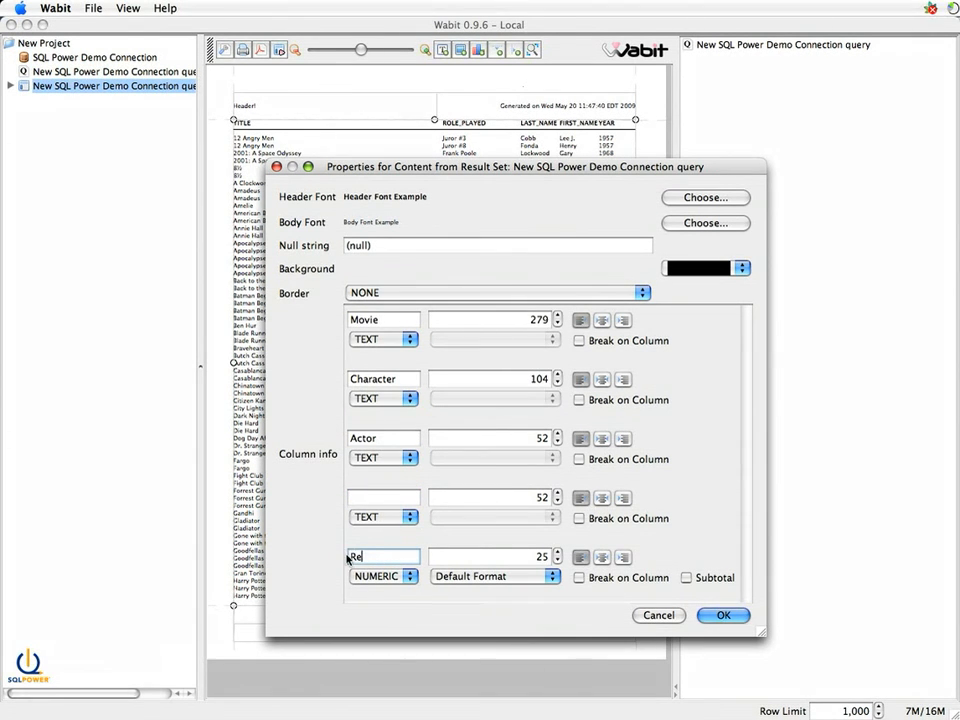
pyautogui.write('leased')
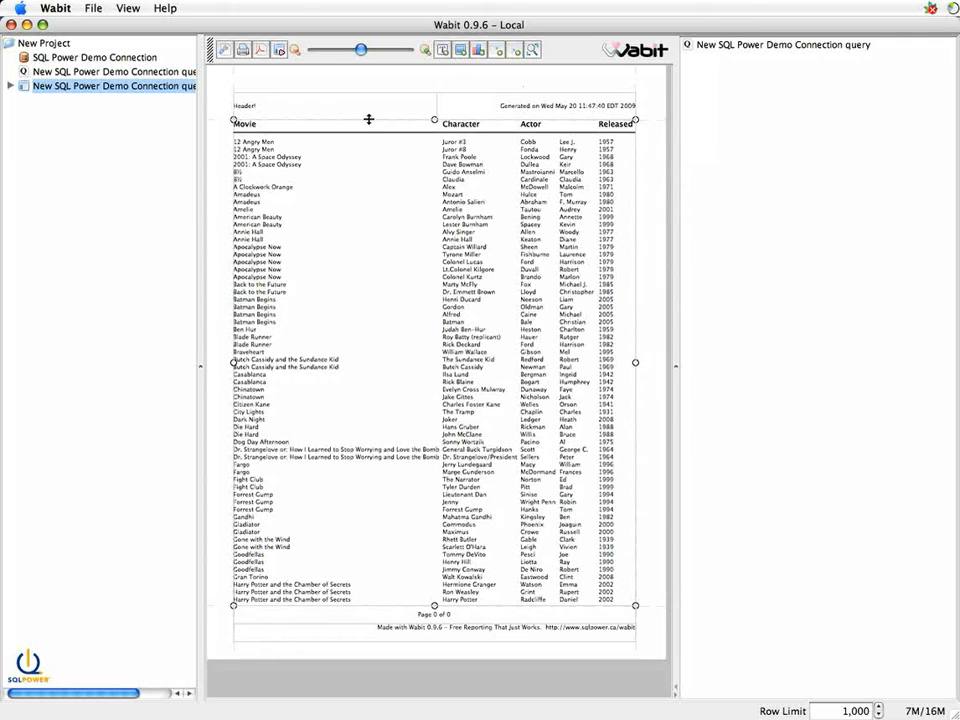
pyautogui.moveTo(444, 140)
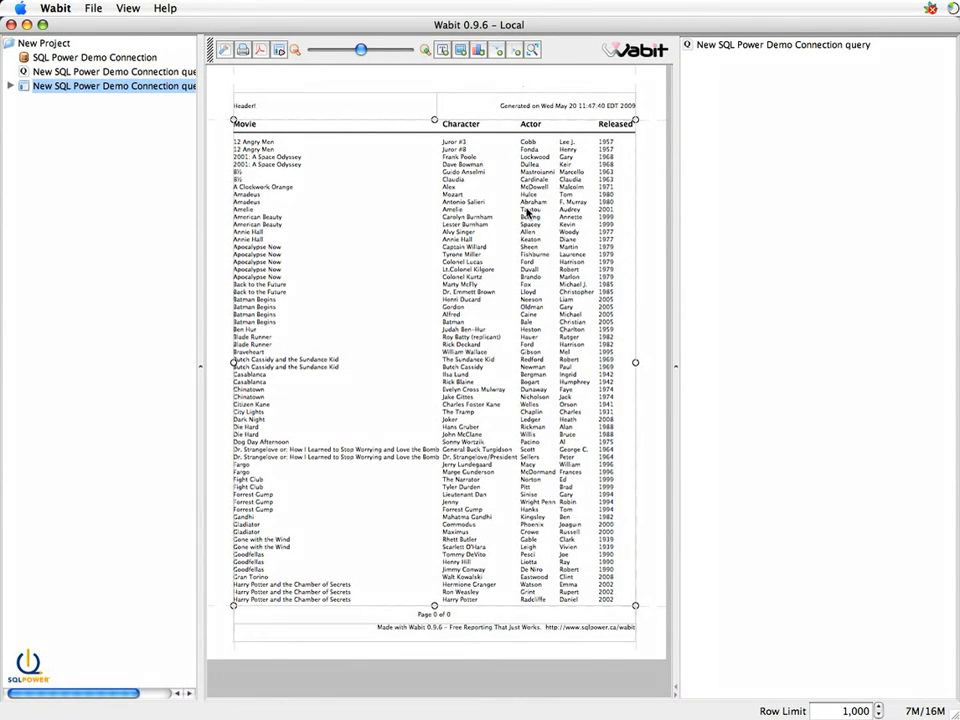
pyautogui.moveTo(252, 240)
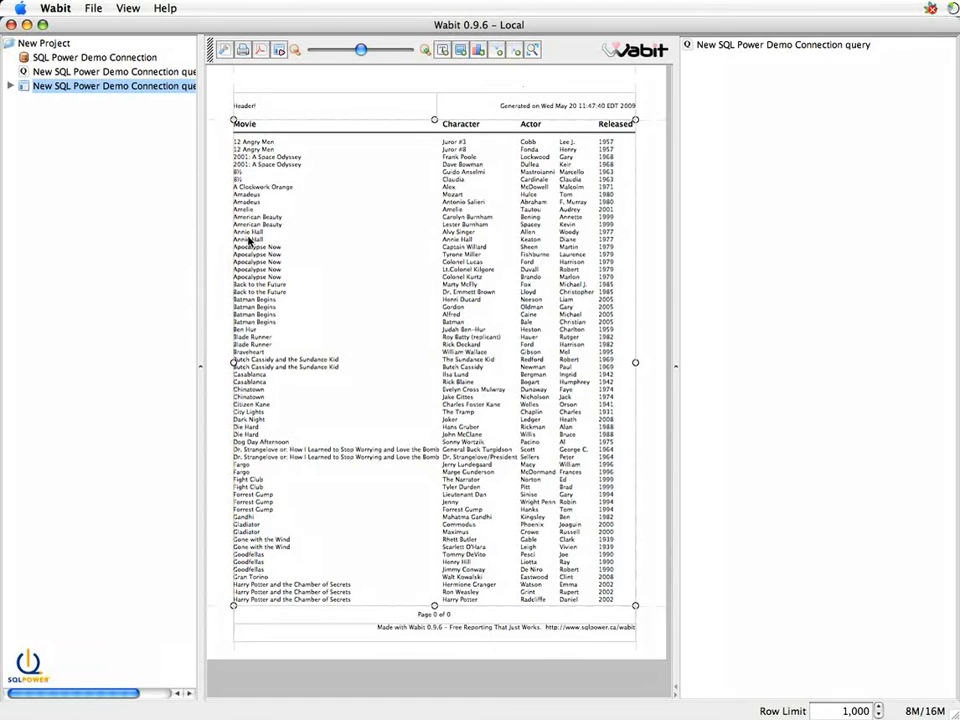
pyautogui.moveTo(264, 272)
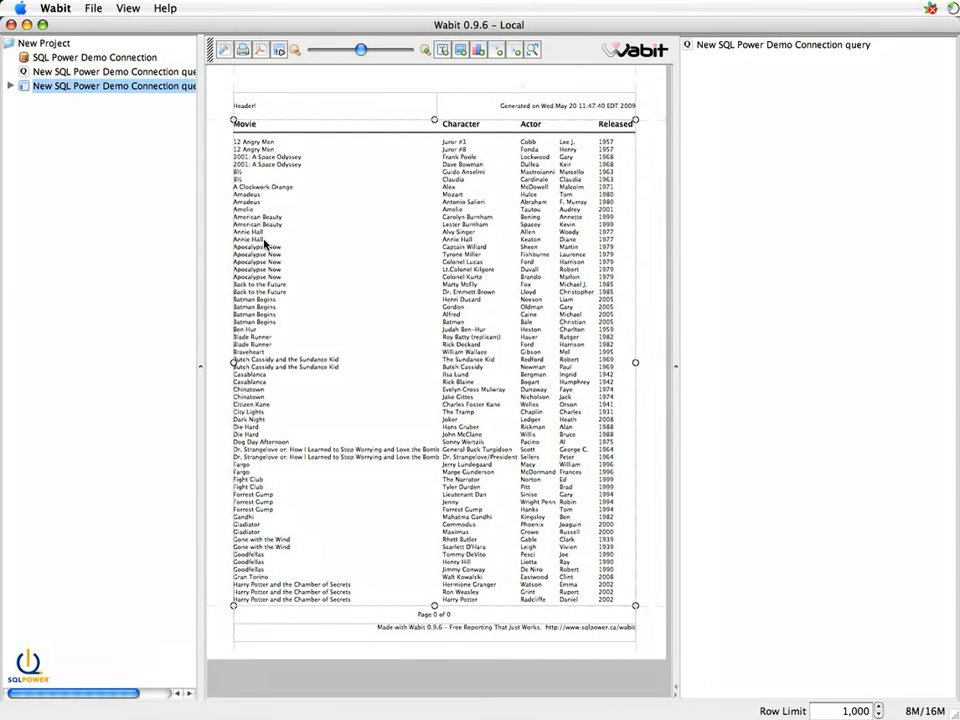
pyautogui.moveTo(280, 272)
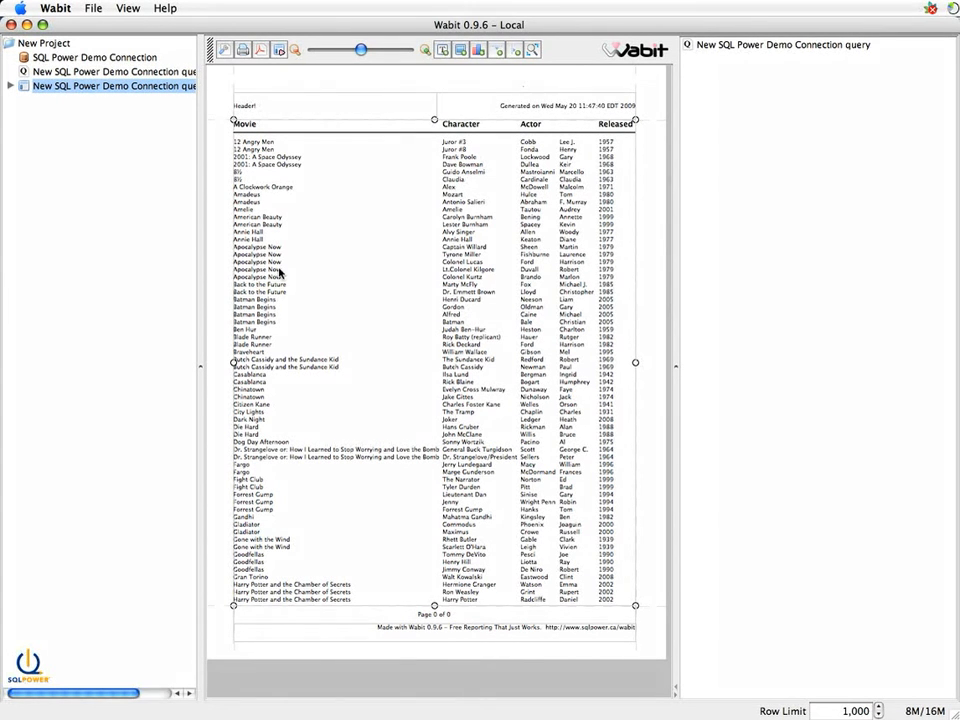
pyautogui.moveTo(316, 248)
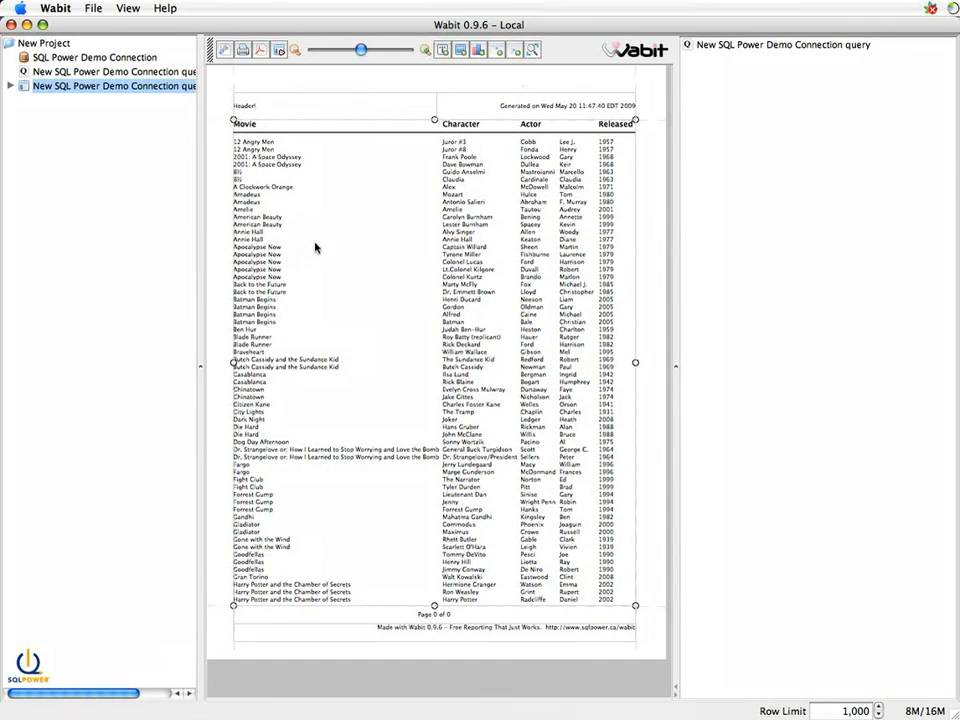
pyautogui.moveTo(450, 278)
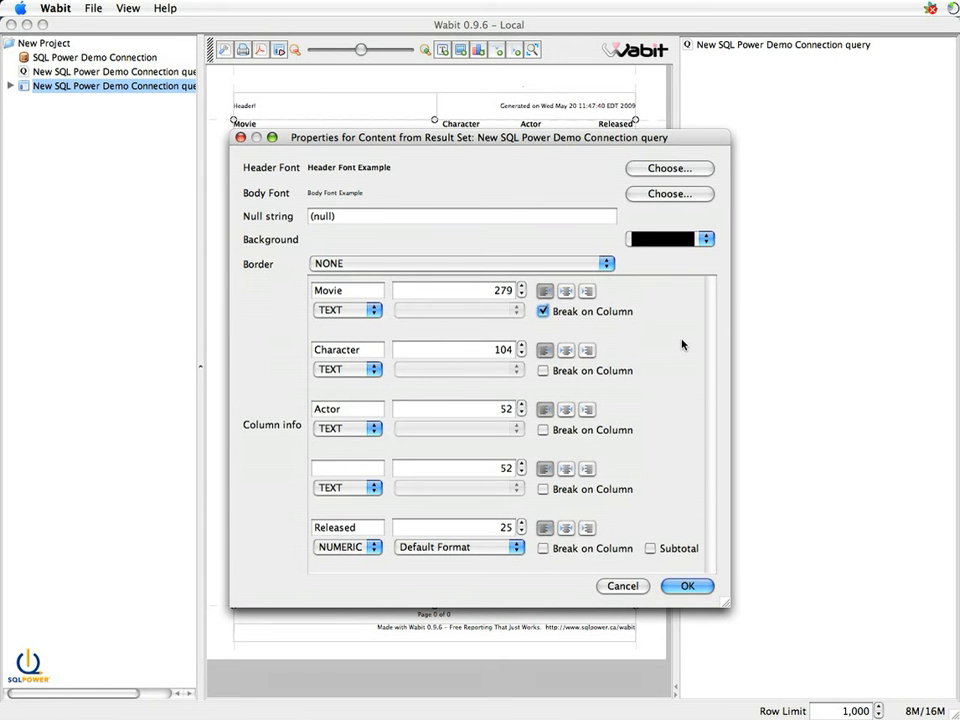
pyautogui.moveTo(652, 540)
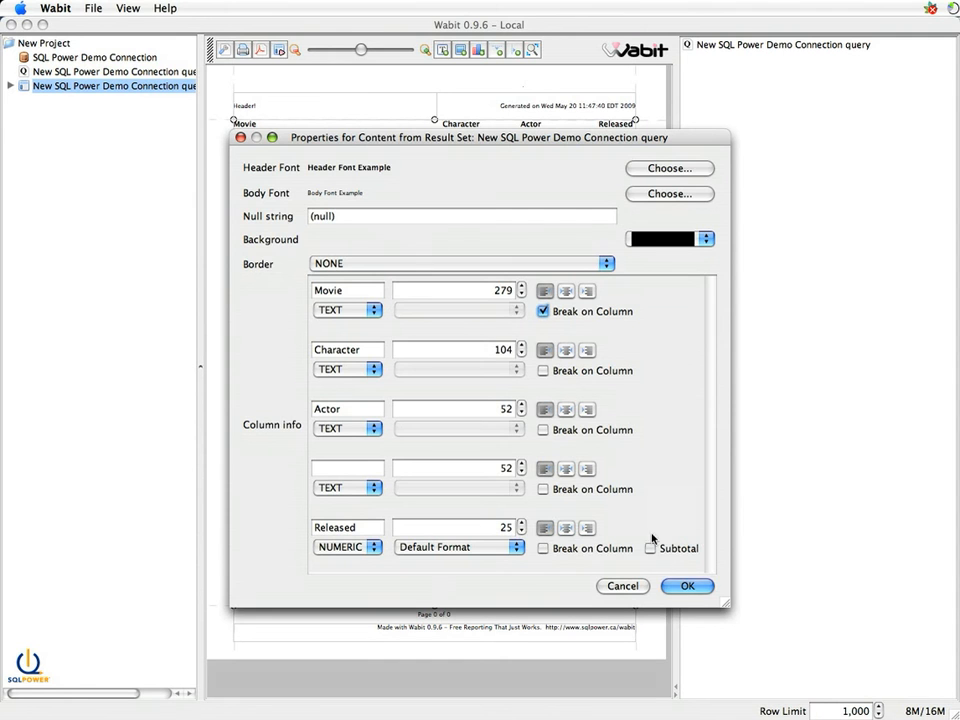
# Confirm Break on Column for Movie so each film's cast rows form their own block
pyautogui.click(688, 586)
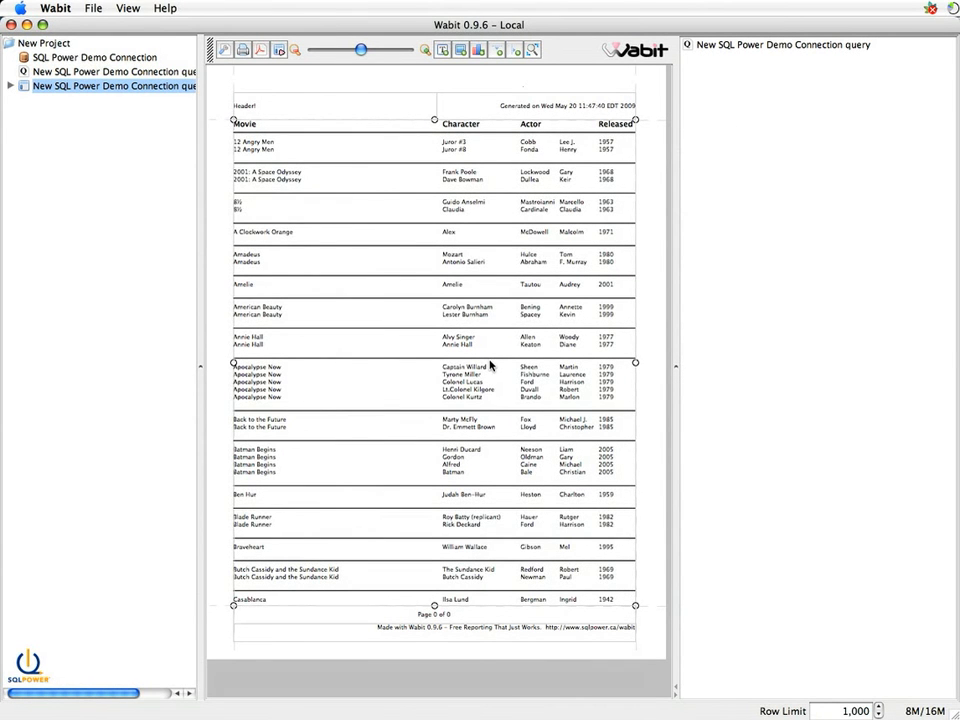
pyautogui.moveTo(424, 358)
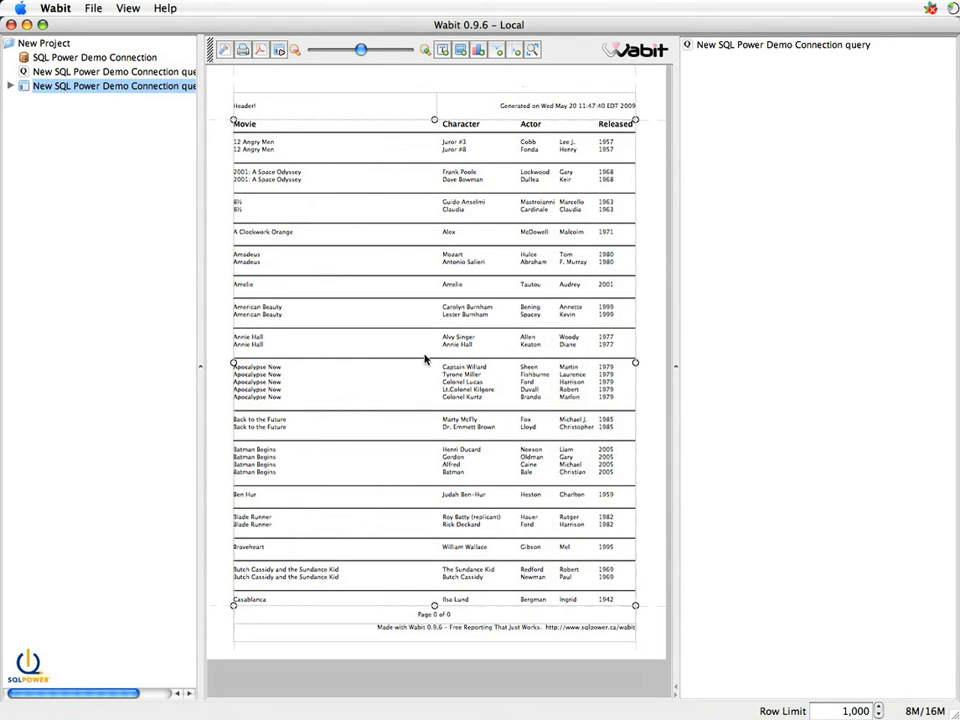
pyautogui.moveTo(478, 362)
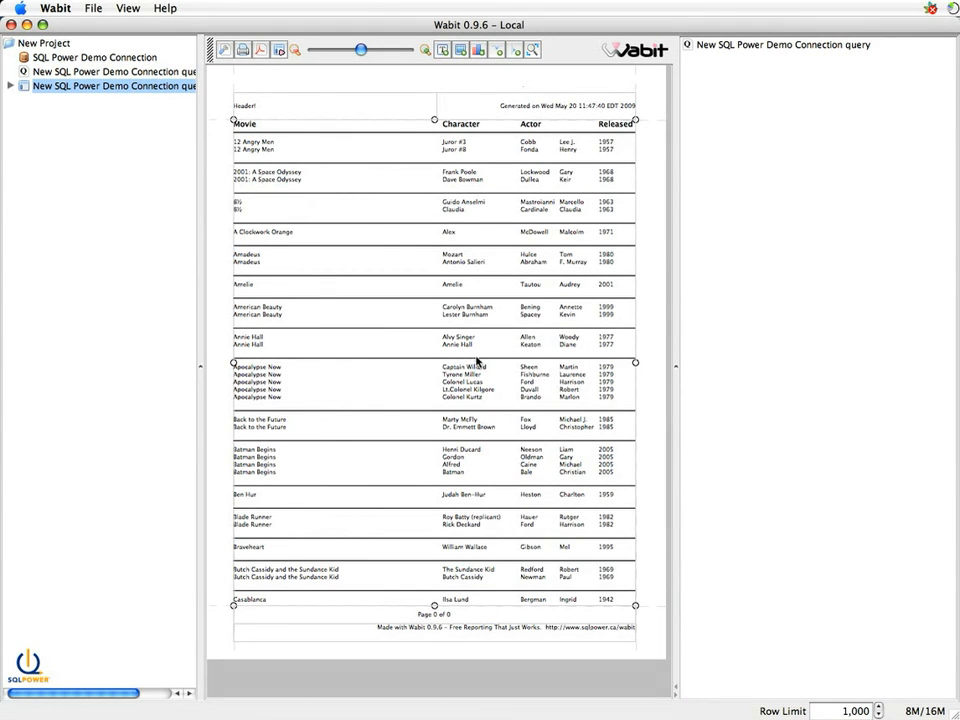
pyautogui.moveTo(536, 384)
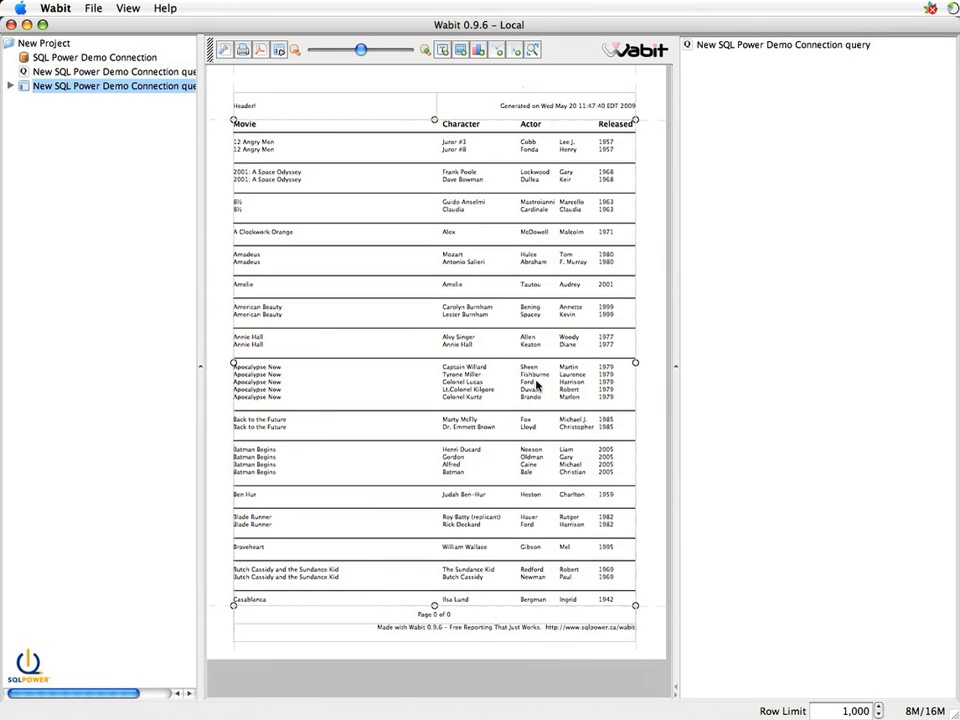
pyautogui.moveTo(446, 368)
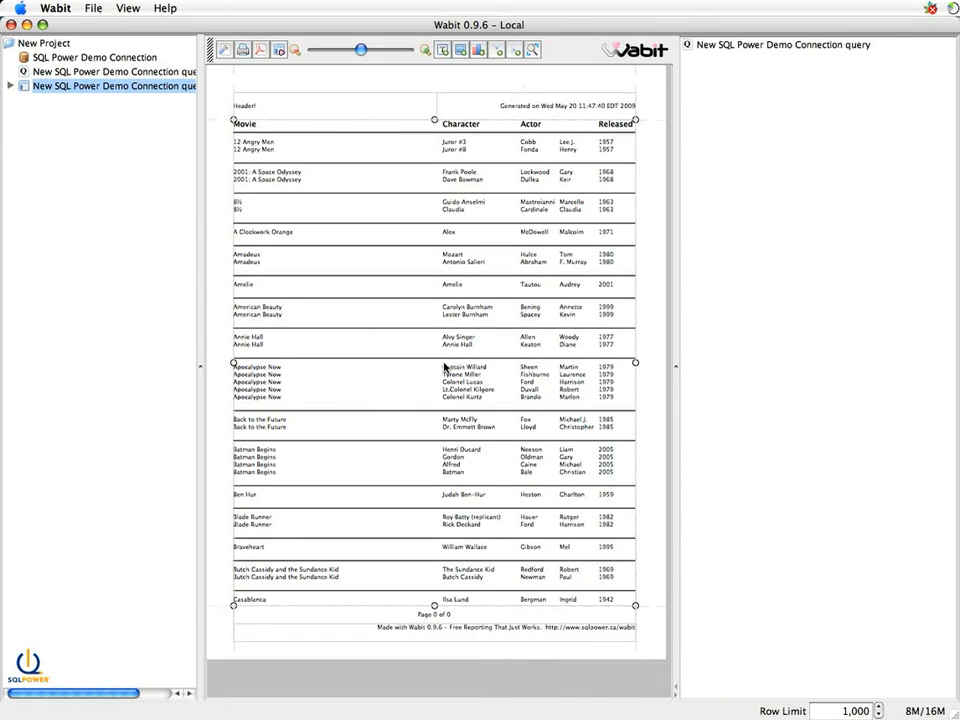
pyautogui.moveTo(368, 420)
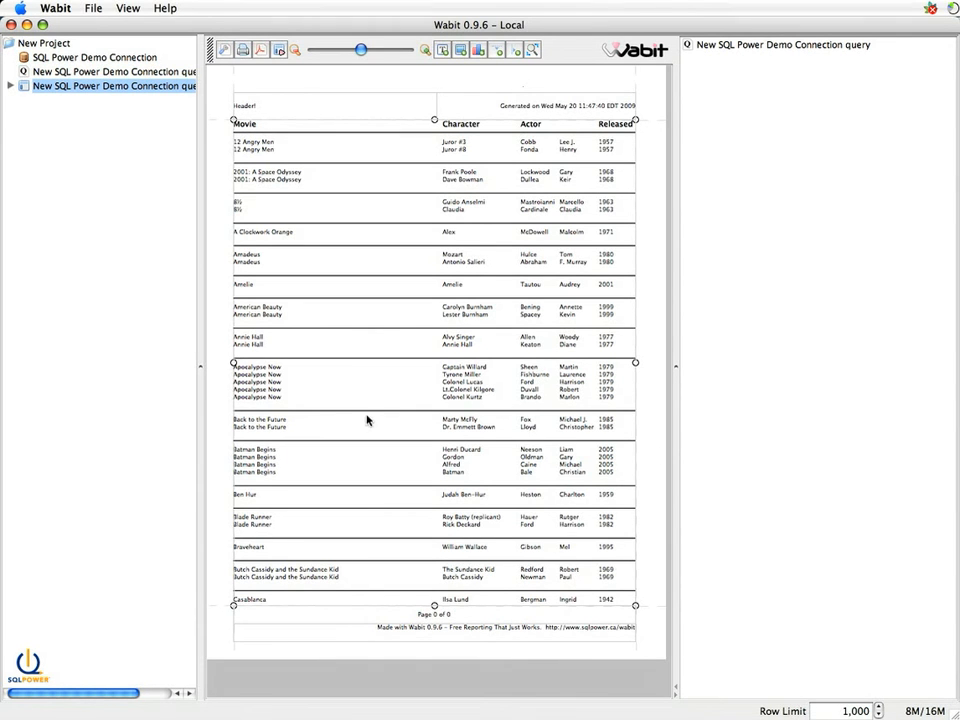
pyautogui.moveTo(452, 376)
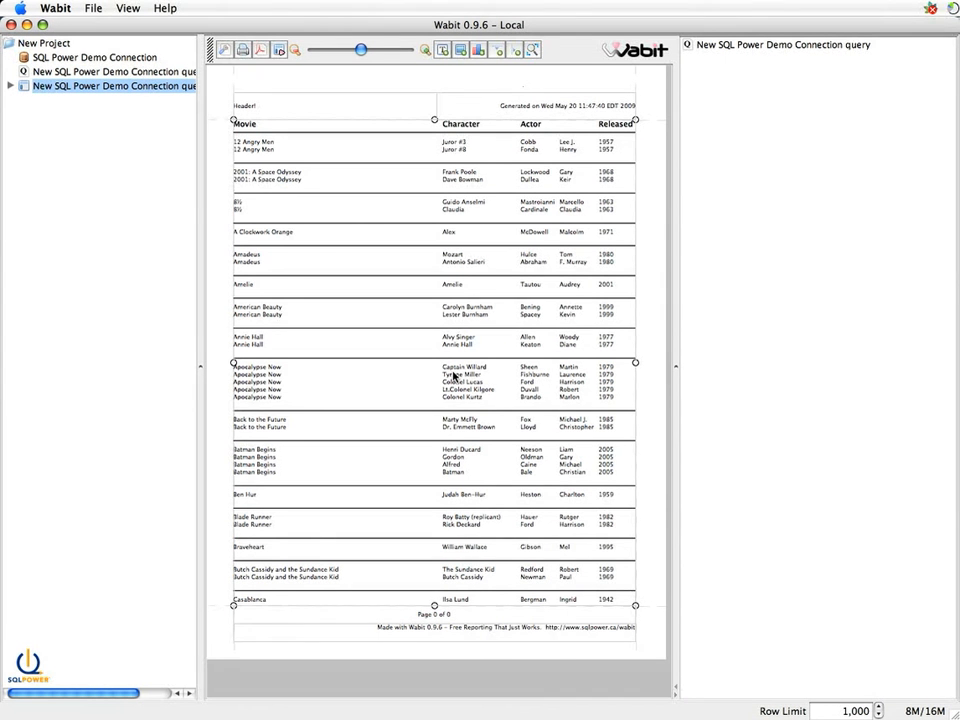
pyautogui.moveTo(256, 114)
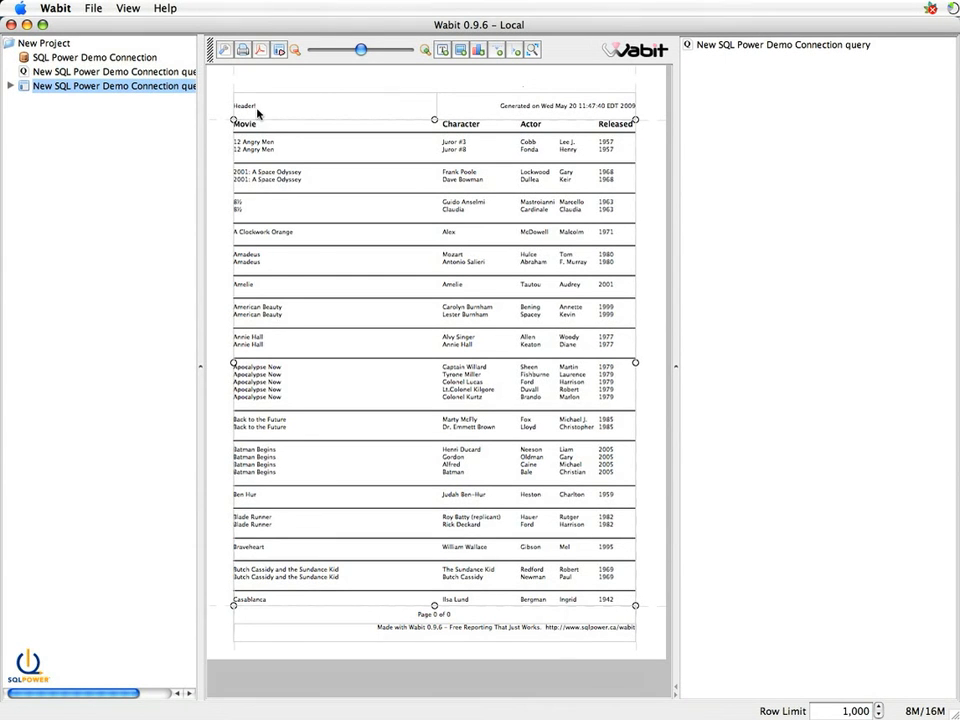
# Bring up the Header label's properties from the top-left of the report page
pyautogui.doubleClick(244, 106)
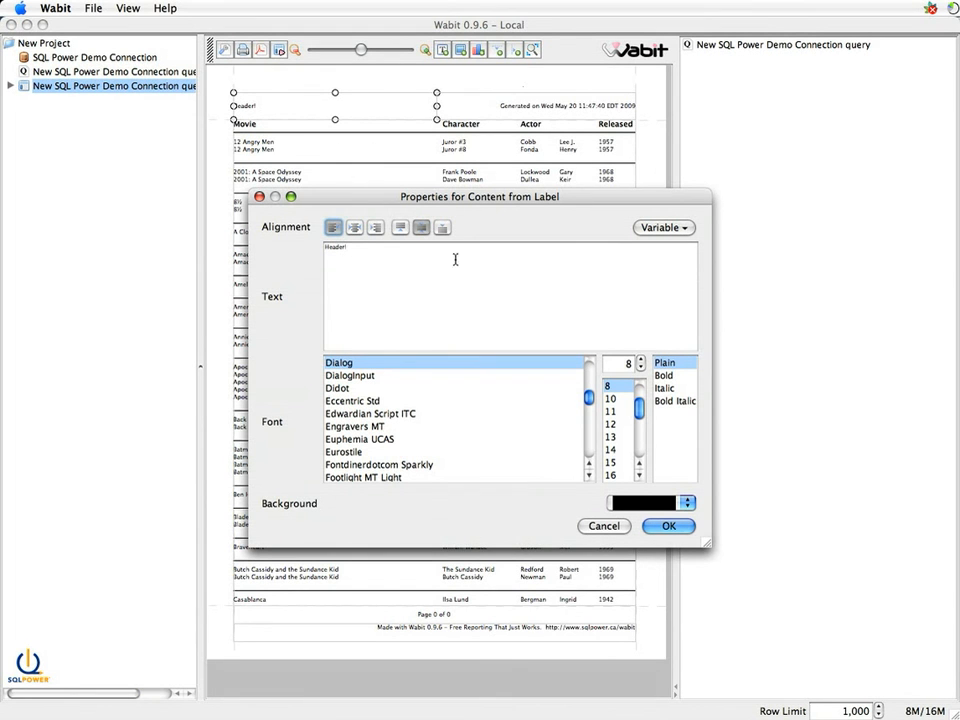
pyautogui.moveTo(372, 248)
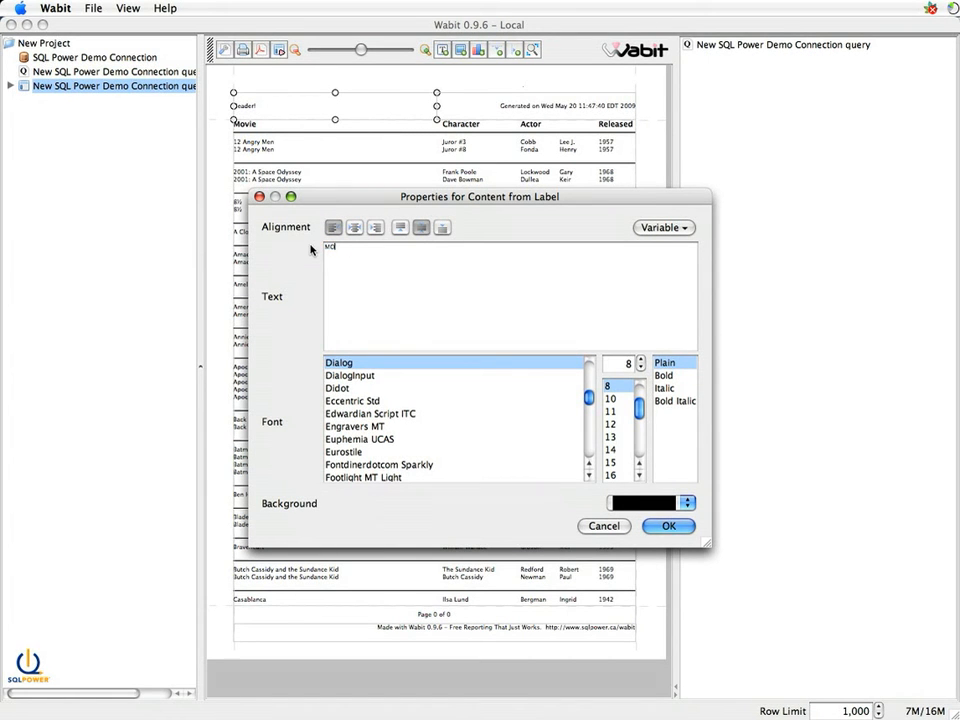
# Make the header label read 'Movies and Actors' in 16-point Bold Italic and apply it
pyautogui.write('Movie')
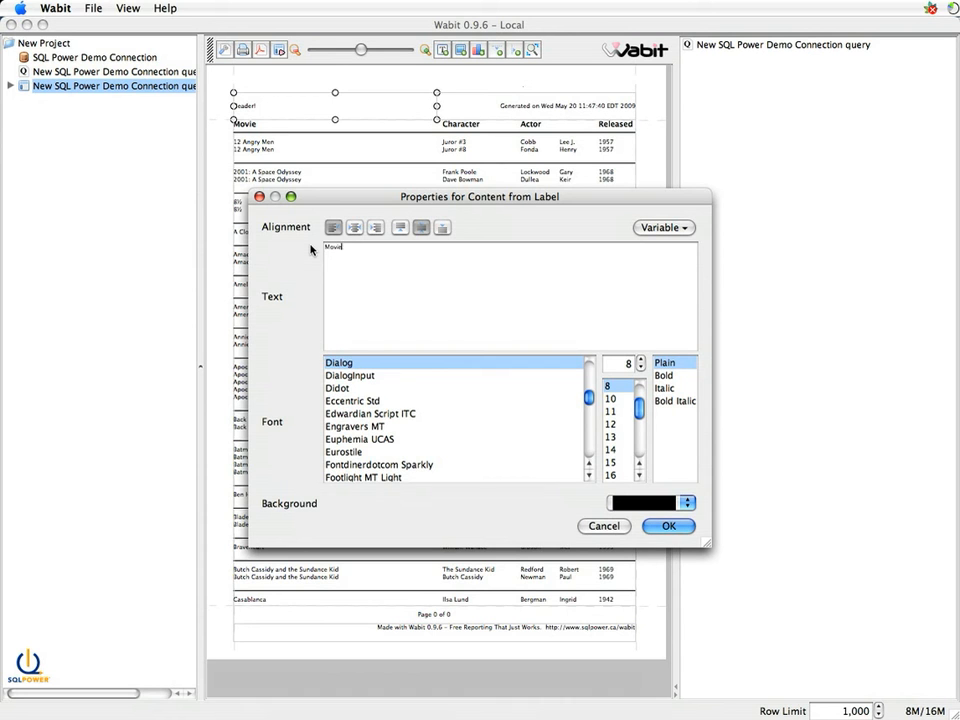
pyautogui.write('Movies and Actors')
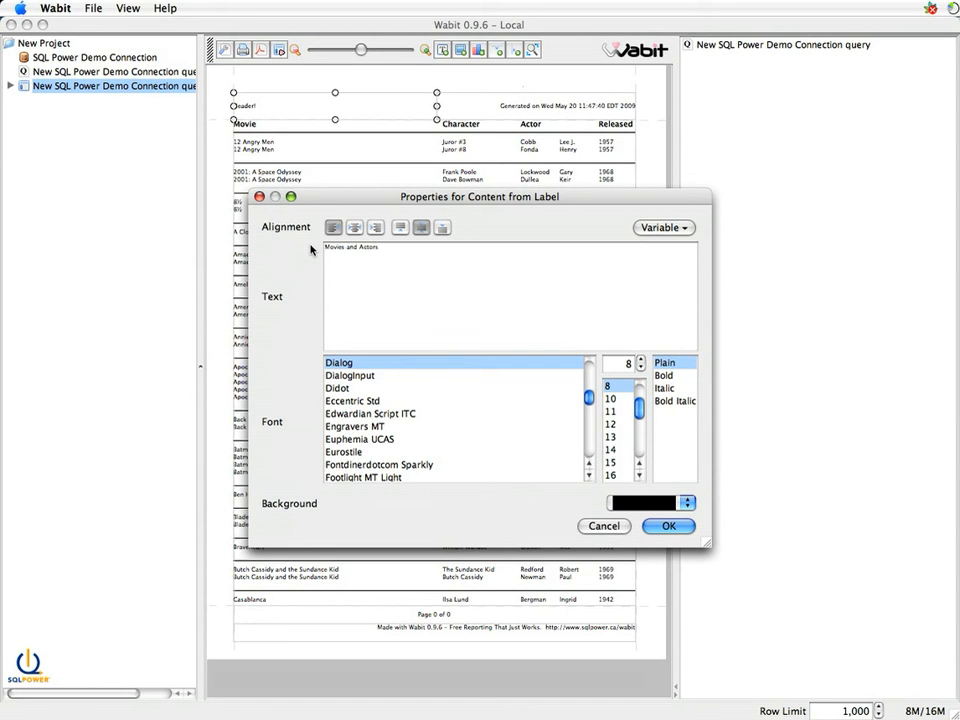
pyautogui.click(608, 476)
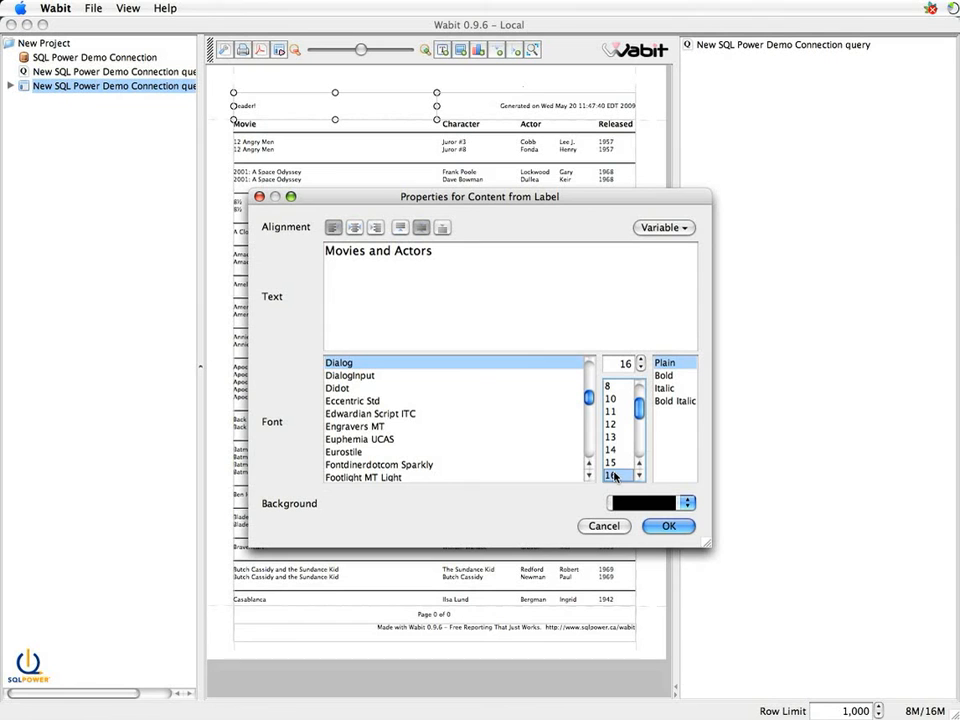
pyautogui.click(664, 376)
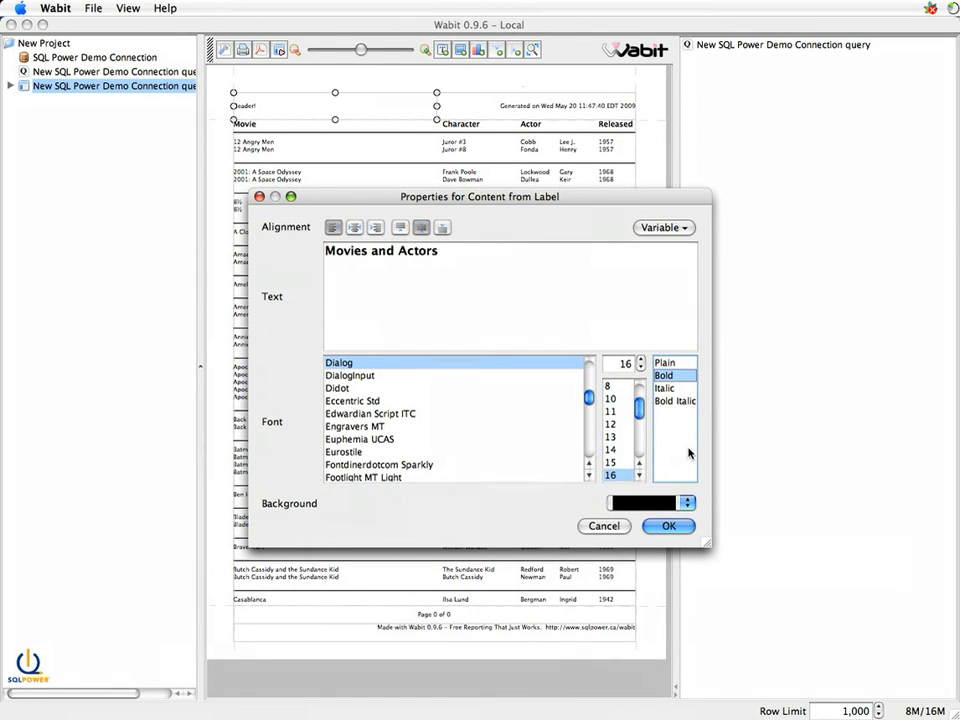
pyautogui.click(664, 388)
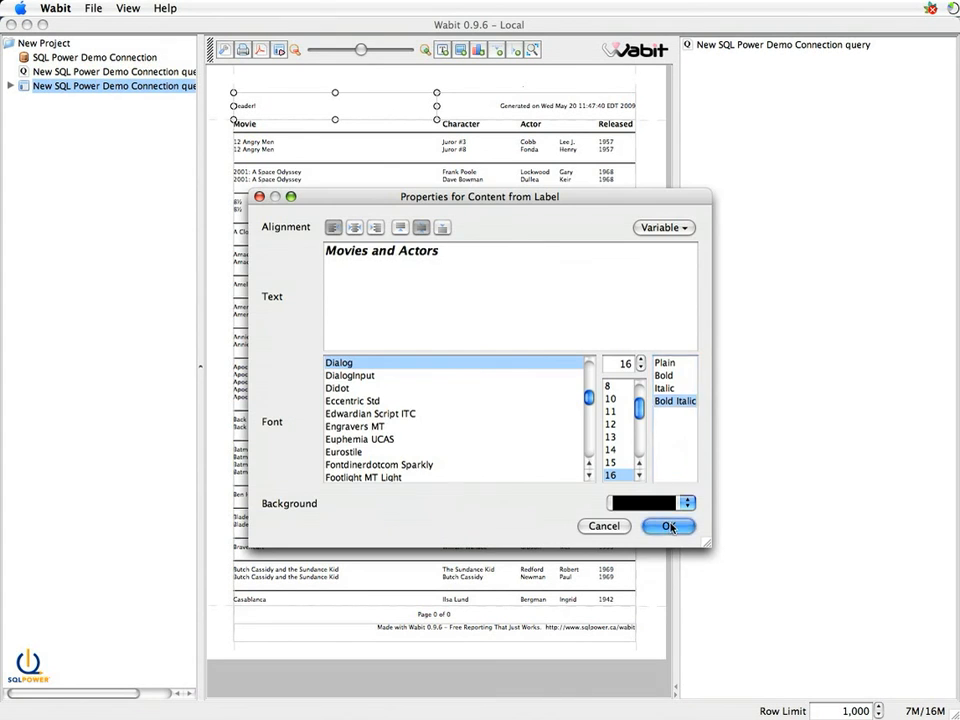
pyautogui.click(668, 526)
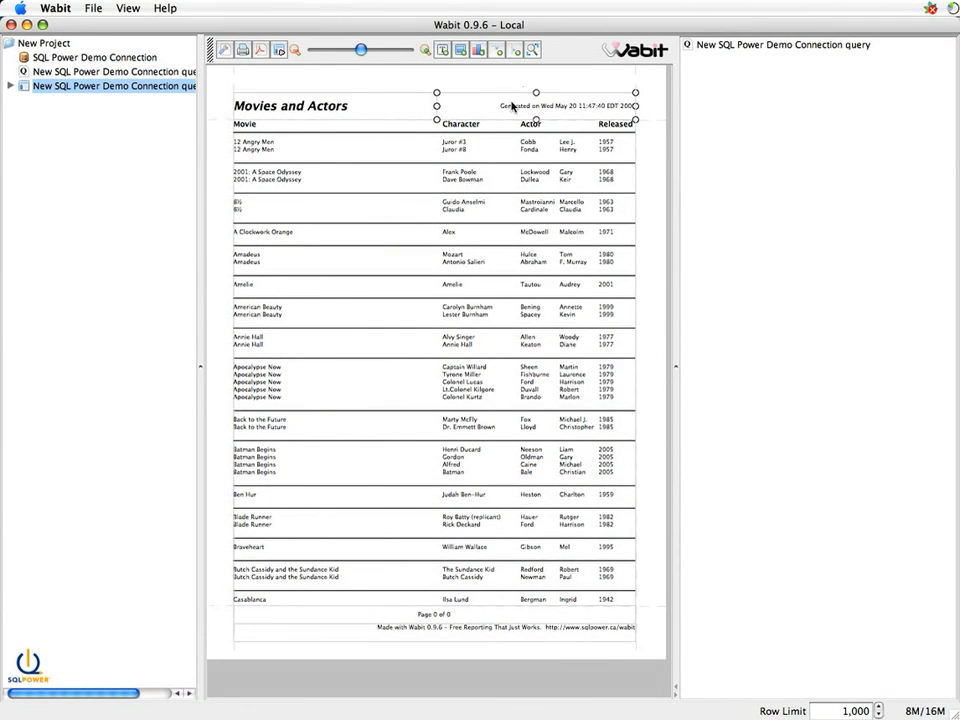
pyautogui.moveTo(536, 122)
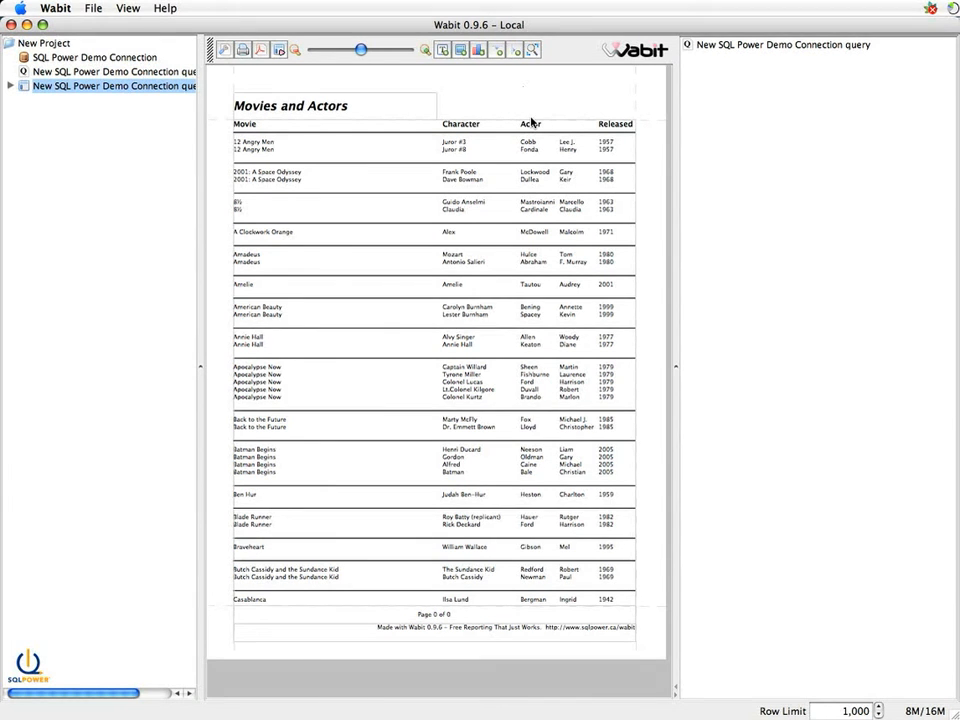
pyautogui.moveTo(516, 96)
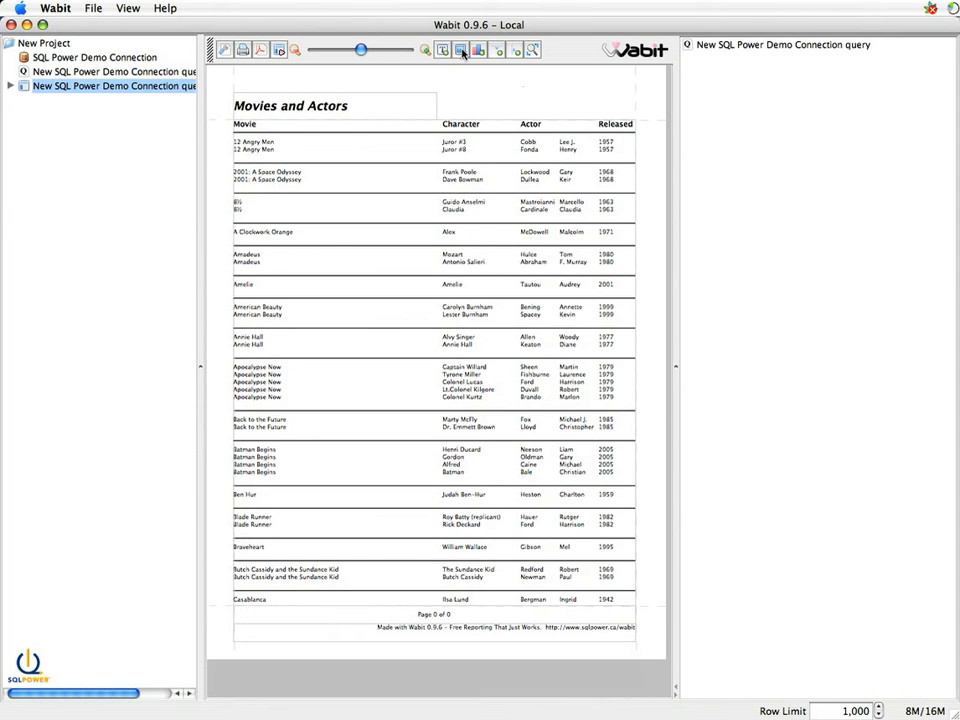
pyautogui.moveTo(460, 50)
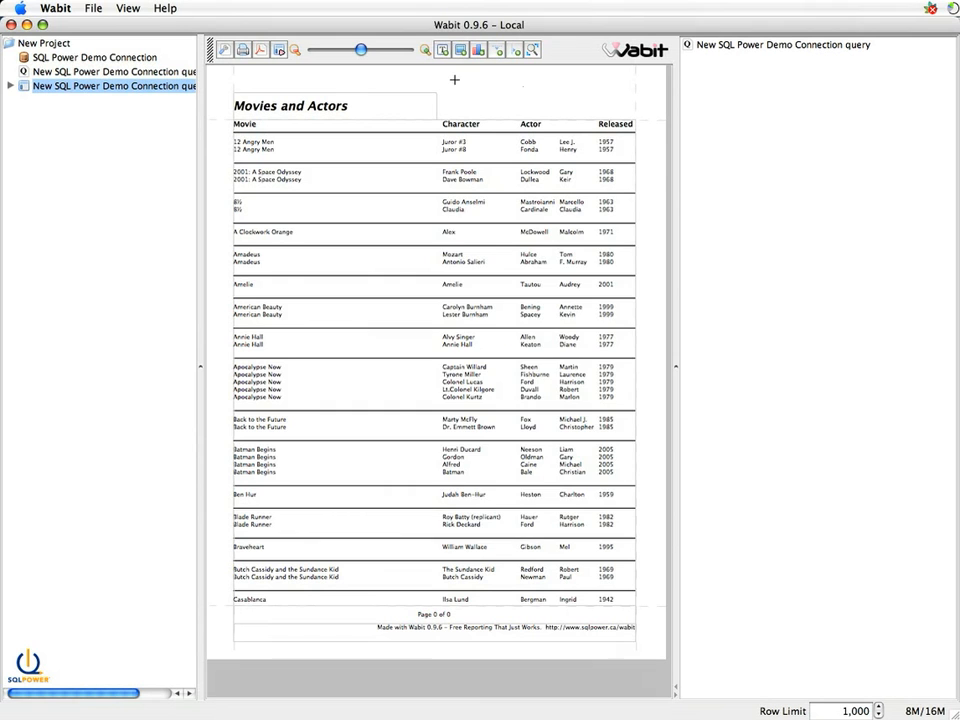
# Load the SQLP-100.gif logo from the Desktop into the report header image item
pyautogui.click(224, 50)
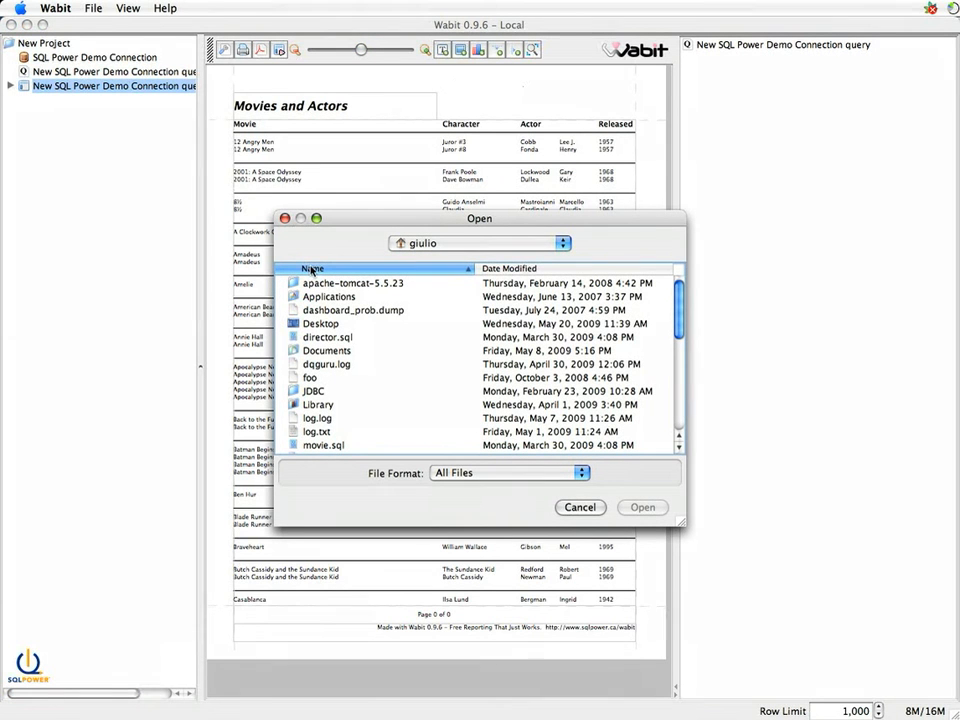
pyautogui.click(320, 324)
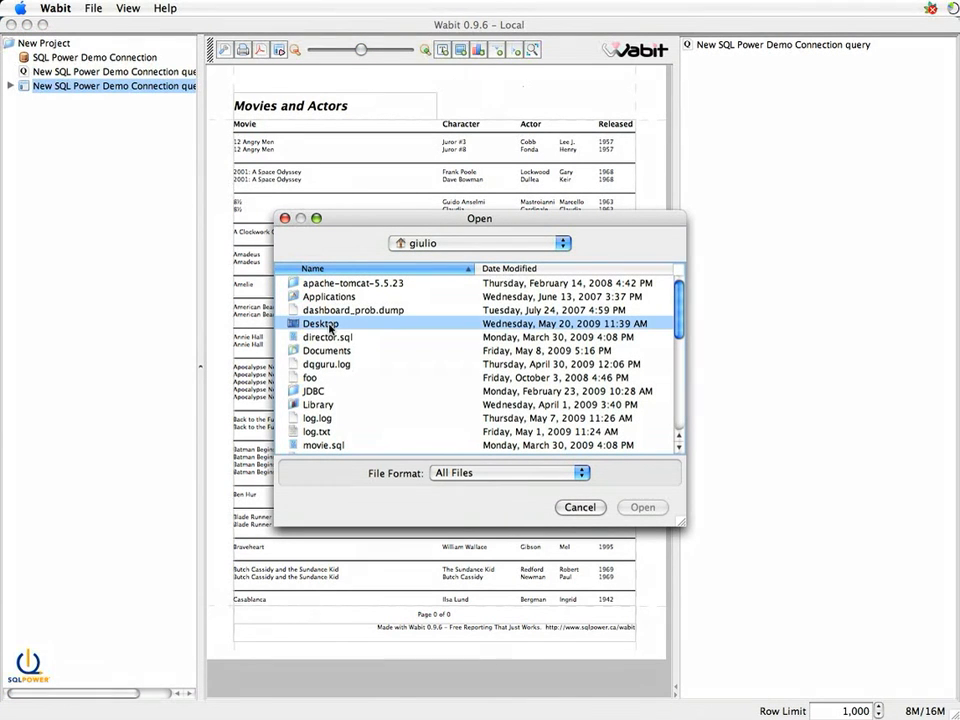
pyautogui.doubleClick(320, 324)
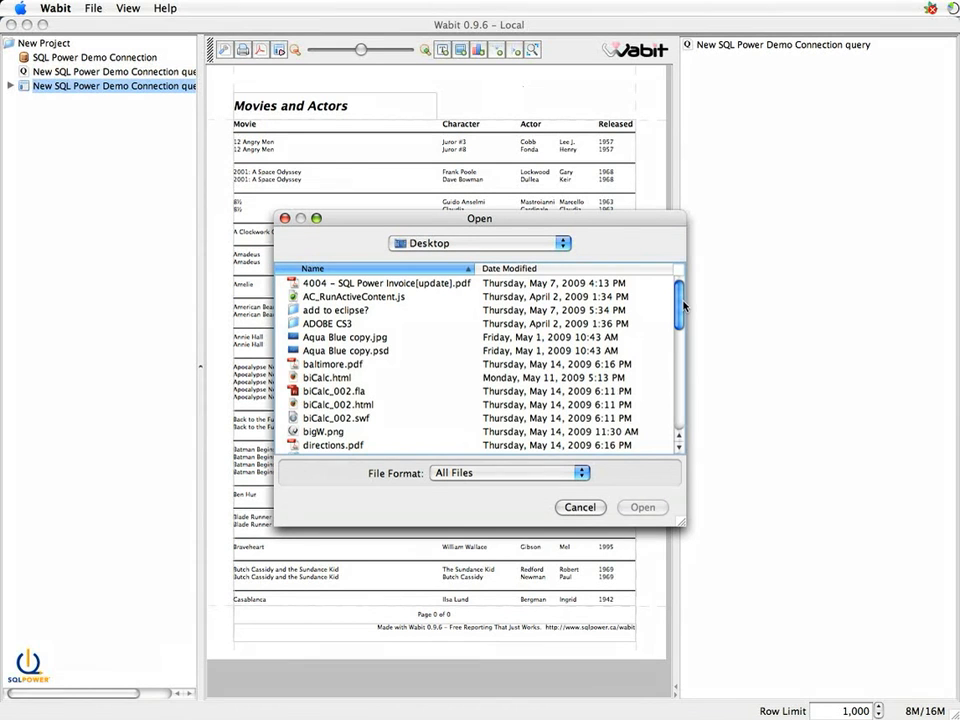
pyautogui.scroll(-3)
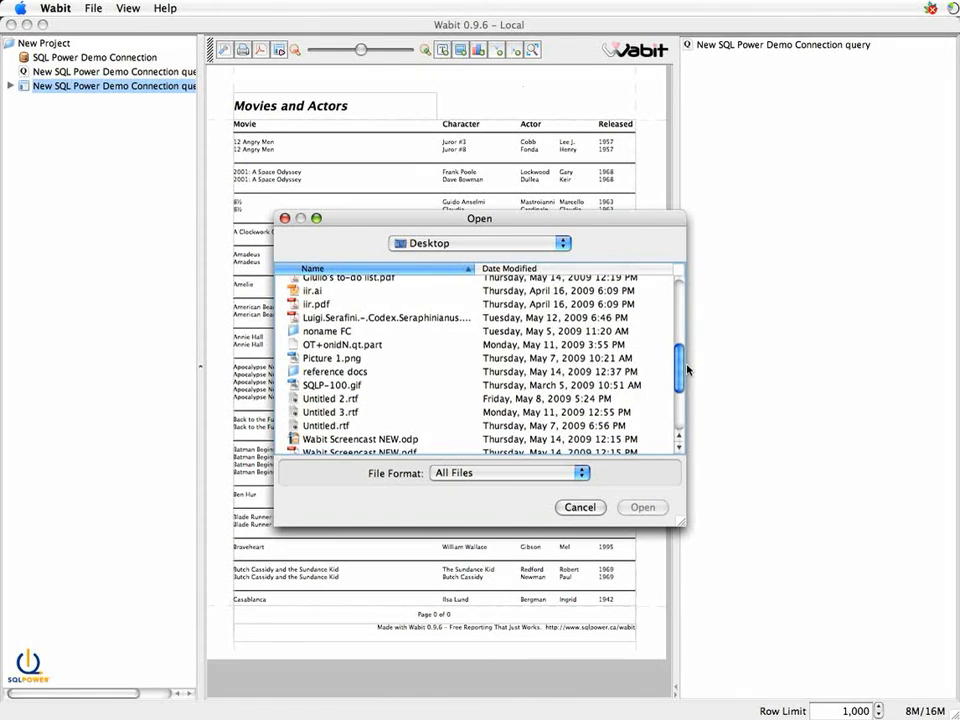
pyautogui.scroll(-3)
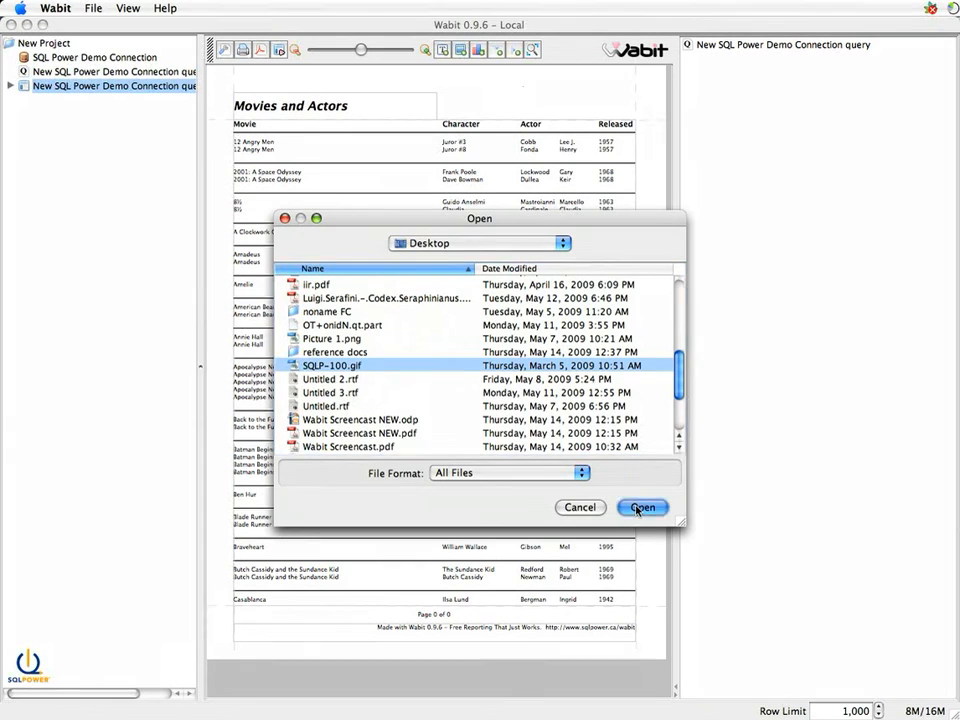
pyautogui.click(642, 508)
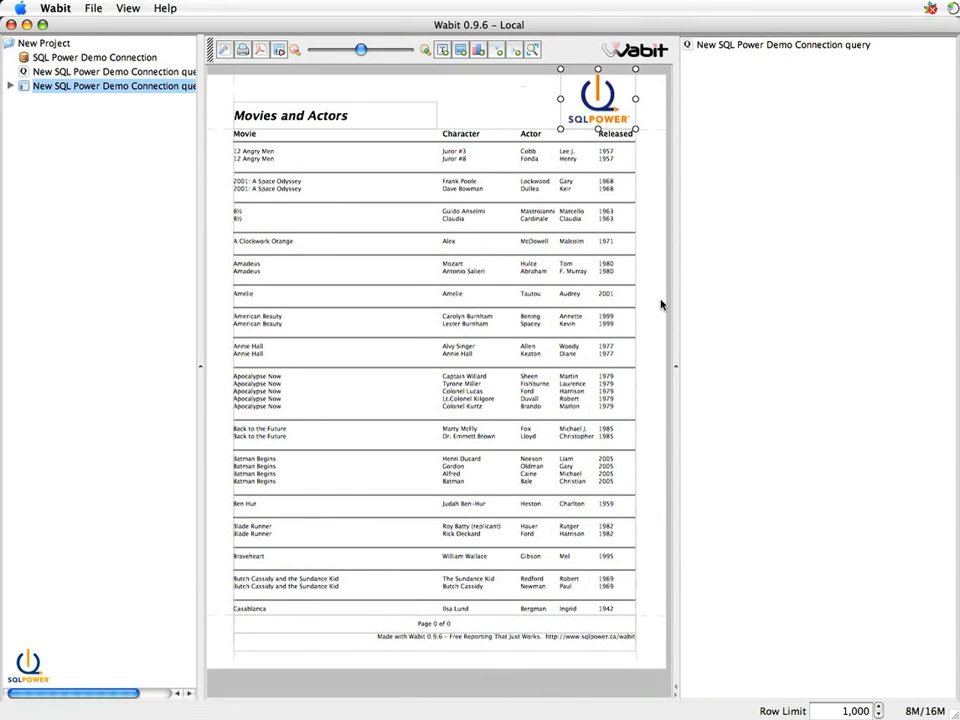
pyautogui.moveTo(604, 76)
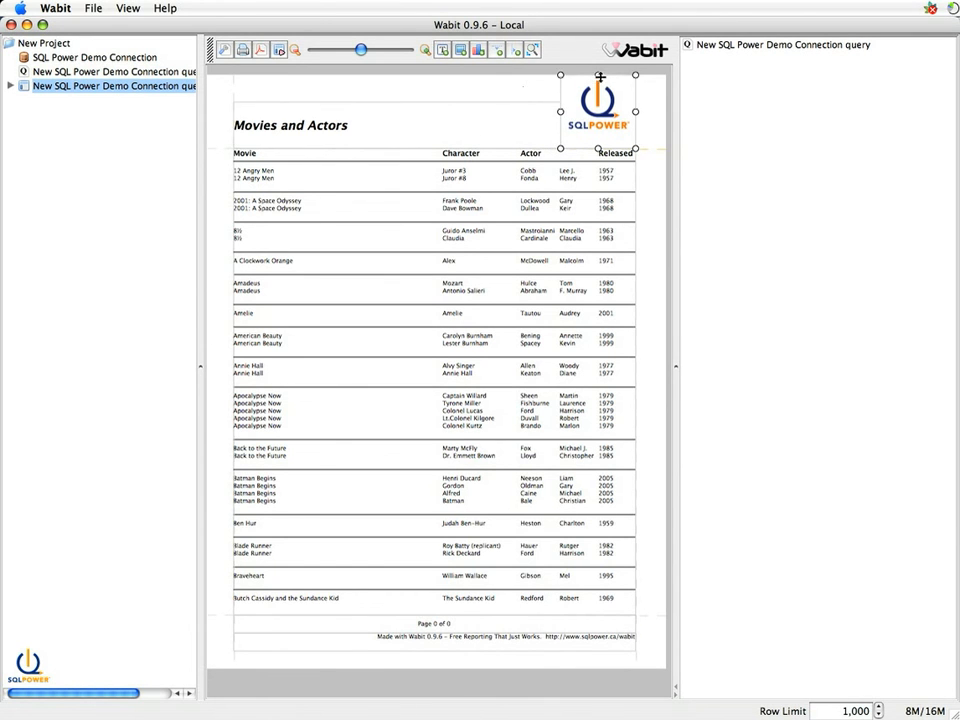
# Finish placing the logo at the right side of the header beside the title
pyautogui.click(432, 408)
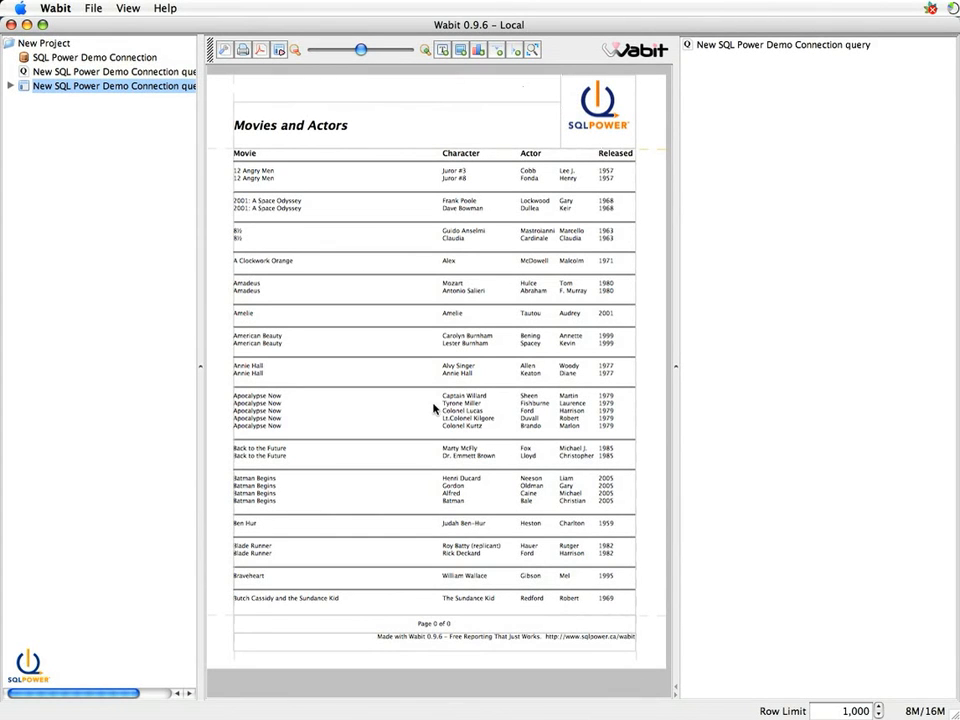
pyautogui.moveTo(430, 600)
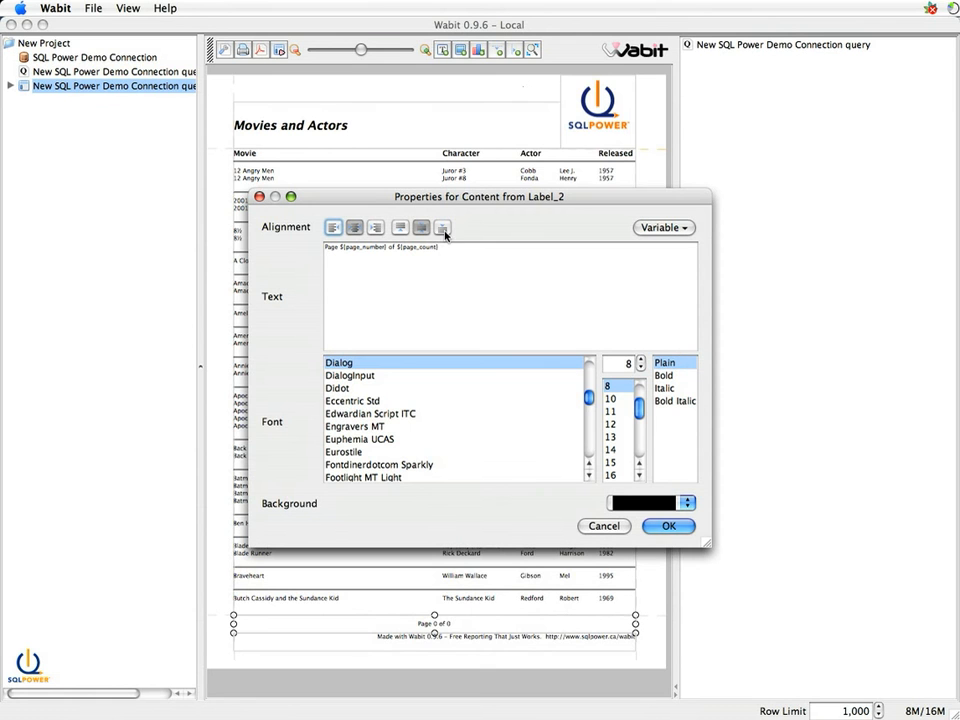
# Review the insertable page variables list, then cancel leaving 'Page 1 of 3' unchanged
pyautogui.click(664, 228)
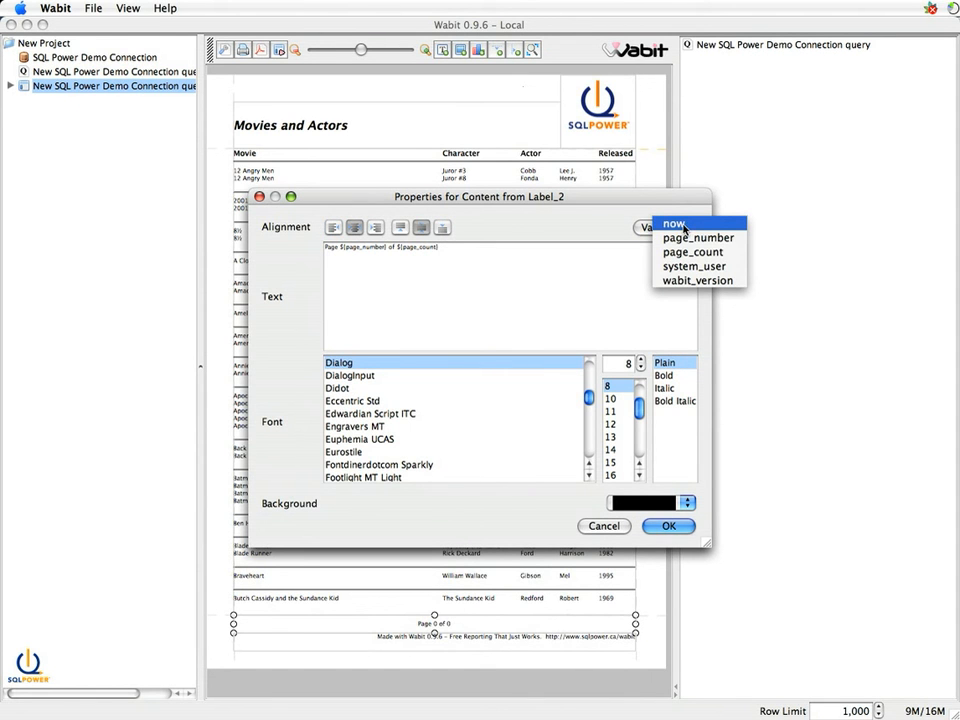
pyautogui.moveTo(698, 238)
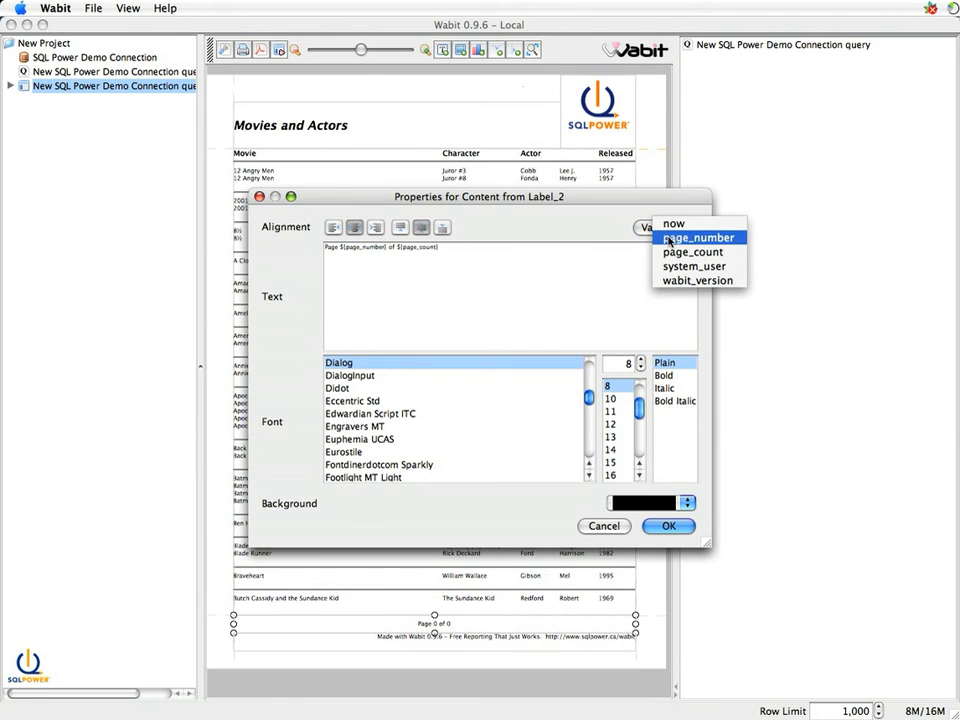
pyautogui.moveTo(692, 252)
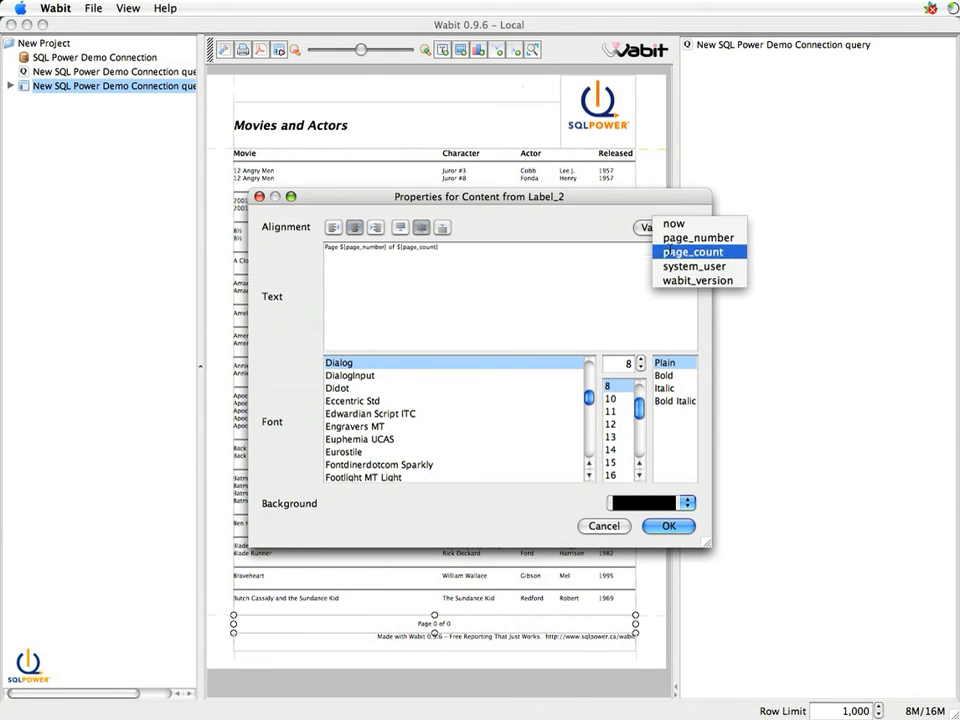
pyautogui.moveTo(694, 266)
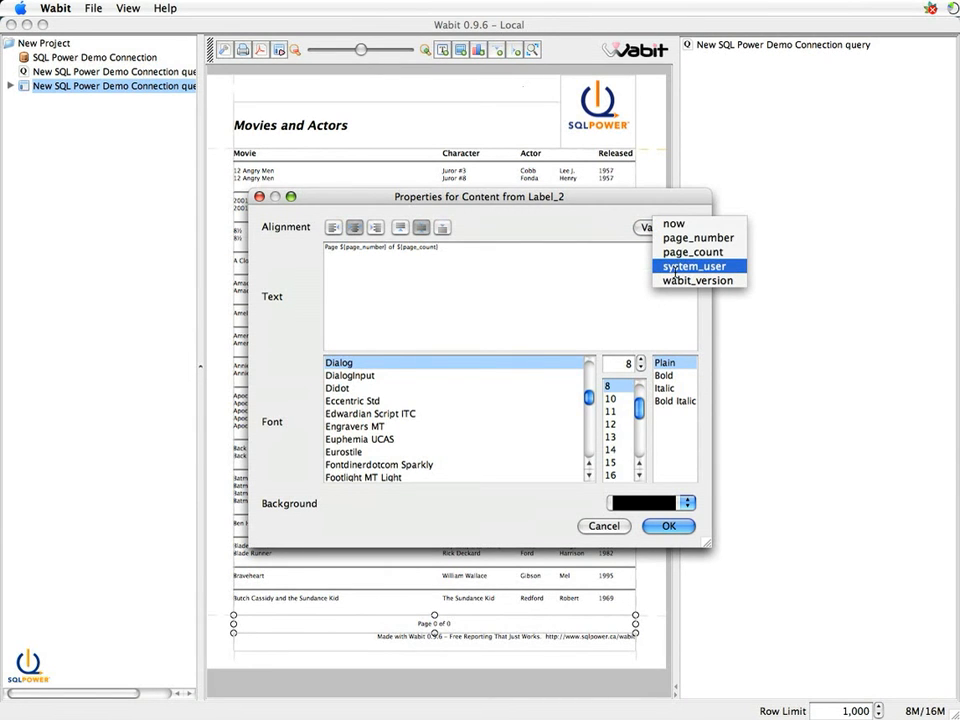
pyautogui.moveTo(698, 280)
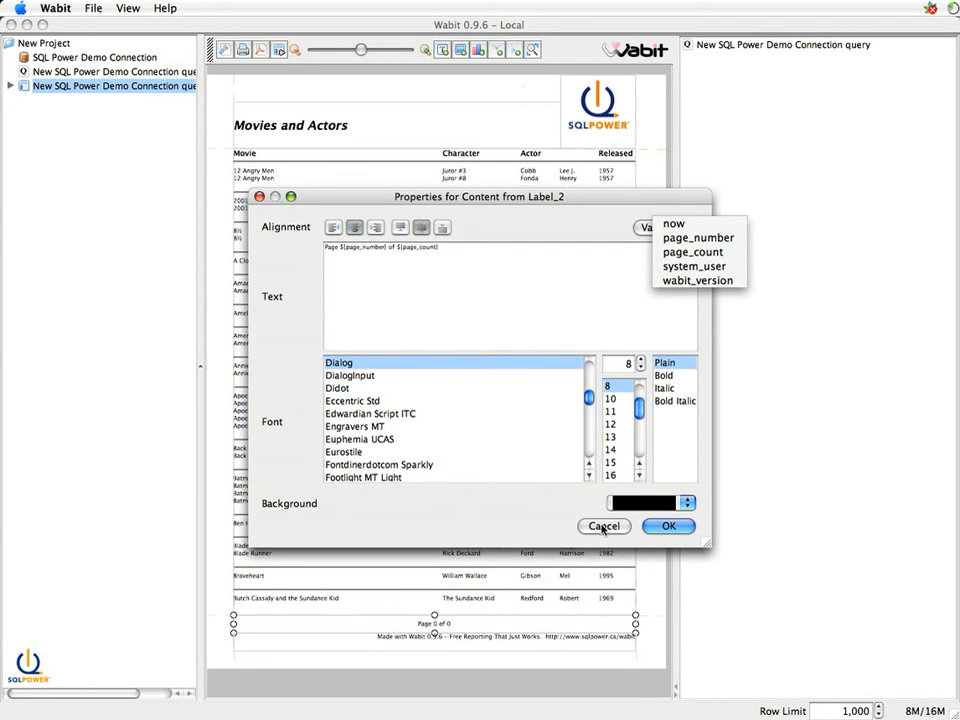
pyautogui.moveTo(608, 536)
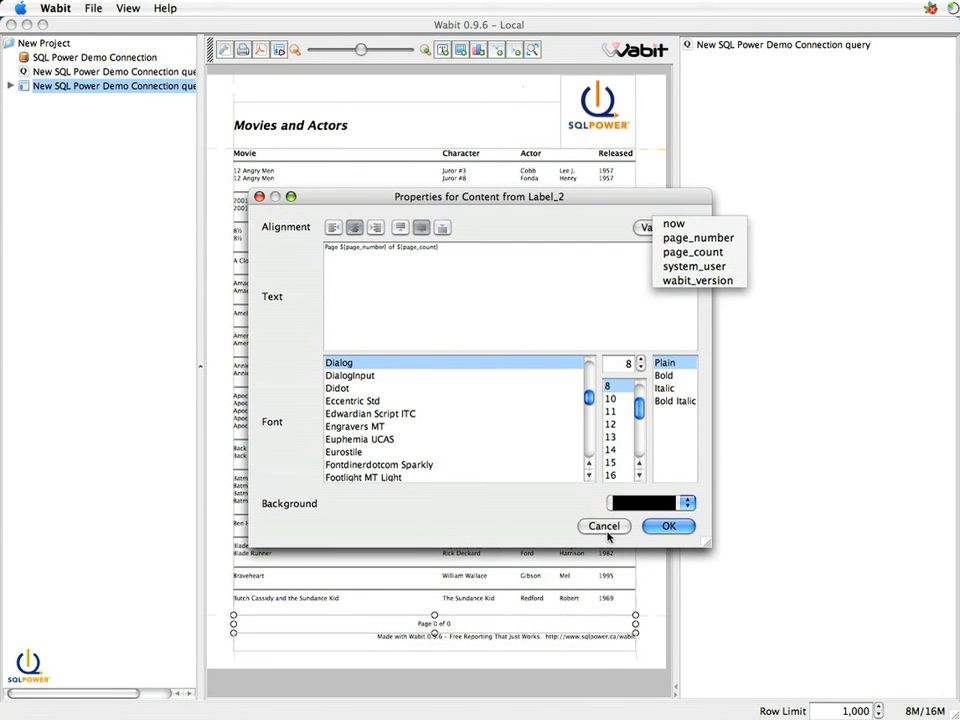
pyautogui.click(668, 526)
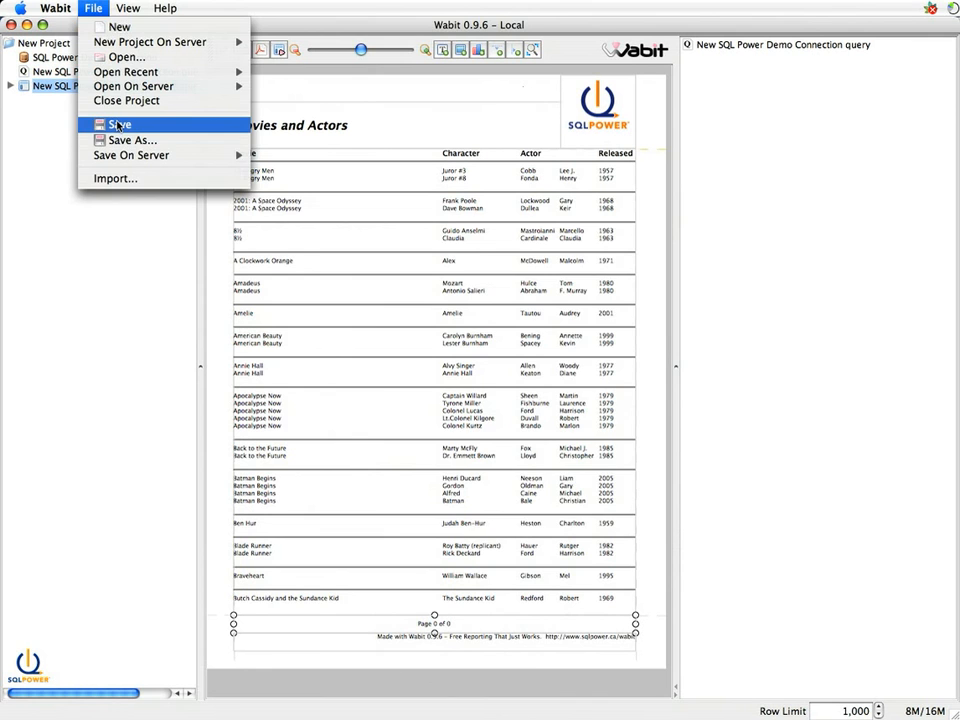
# Save the project as a Wabit project file named 'dfsdfsdf'
pyautogui.click(120, 124)
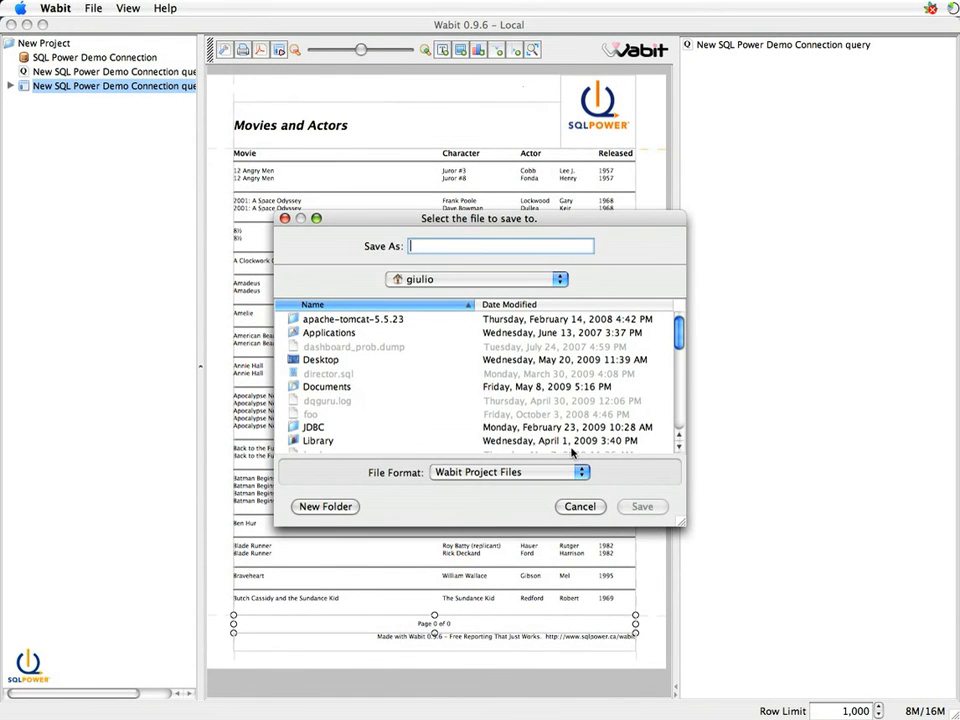
pyautogui.write('dfsdfsdf')
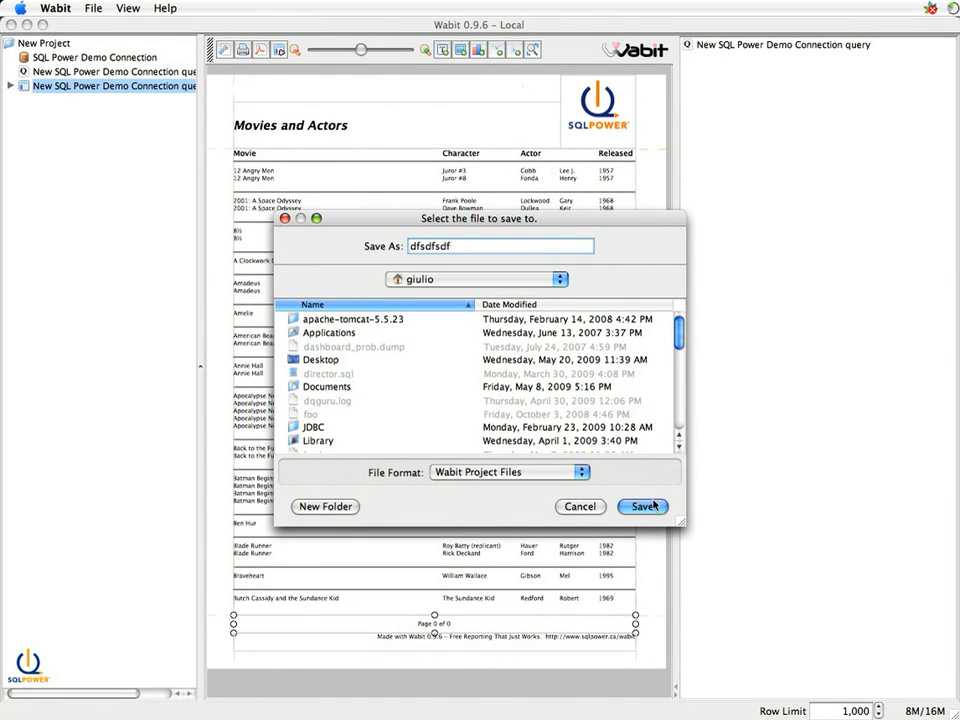
pyautogui.click(644, 506)
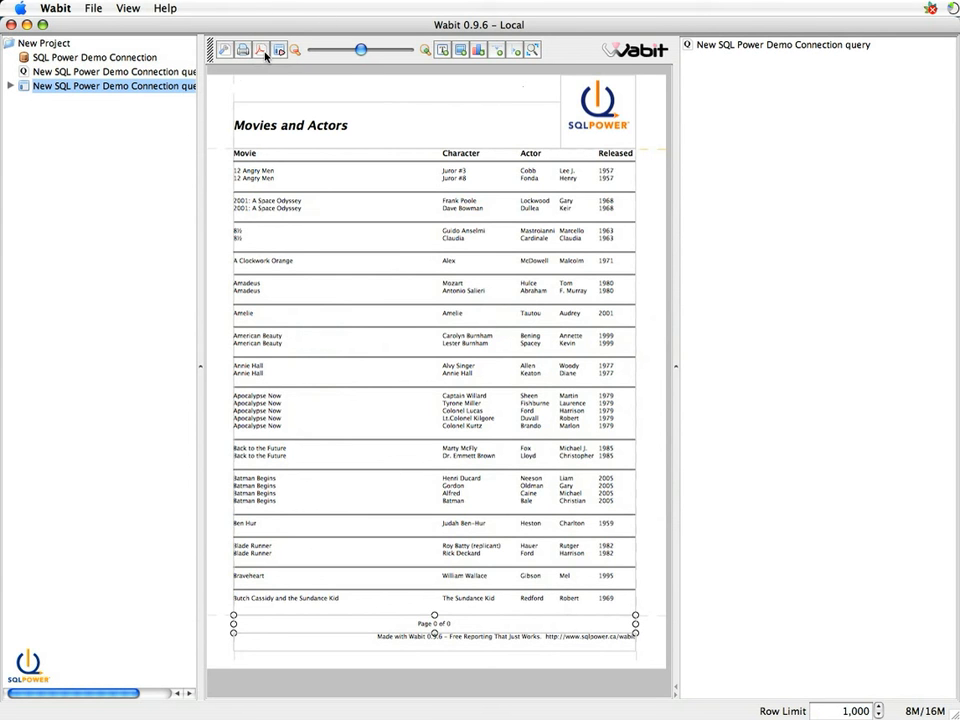
pyautogui.moveTo(260, 50)
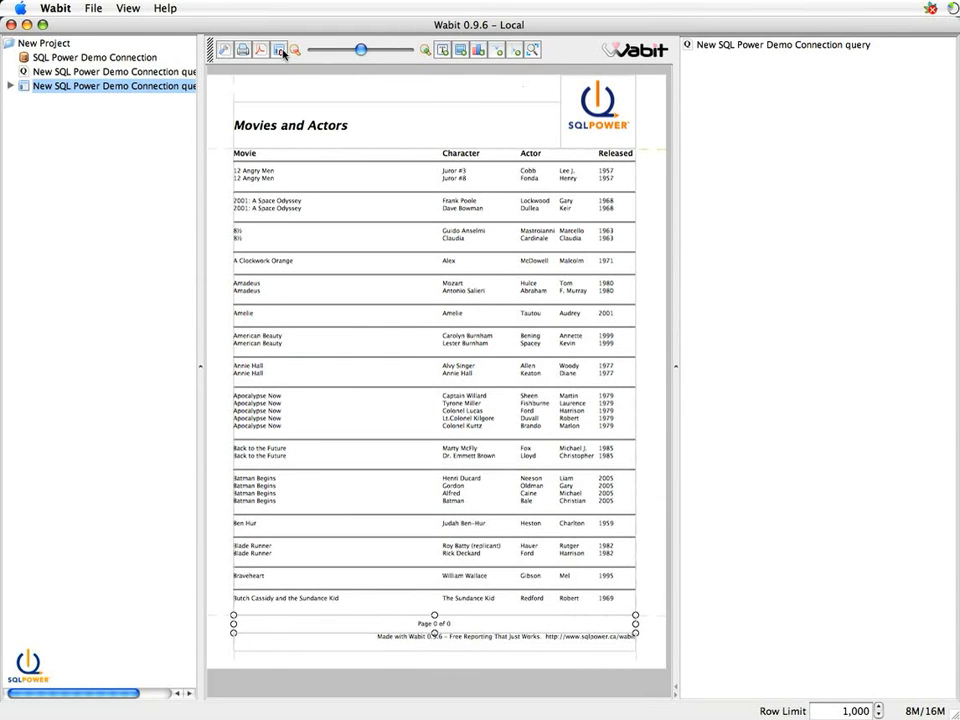
pyautogui.moveTo(280, 48)
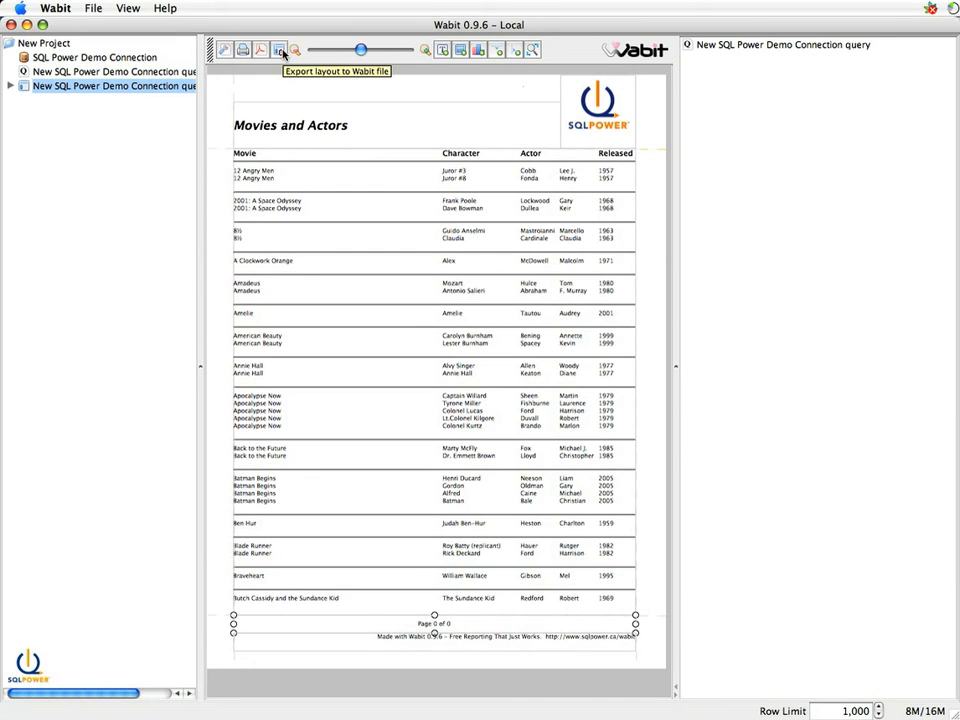
pyautogui.moveTo(280, 50)
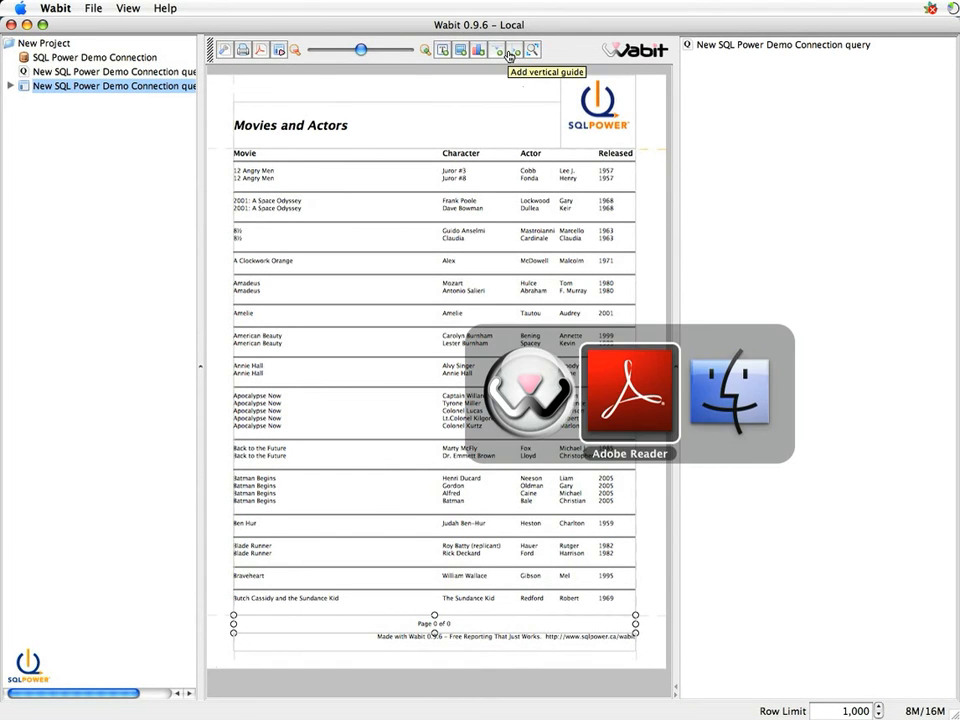
# Switch to the Adobe Reader presentation and advance to the 'Other SQL Power OSS' slide
pyautogui.click(628, 390)
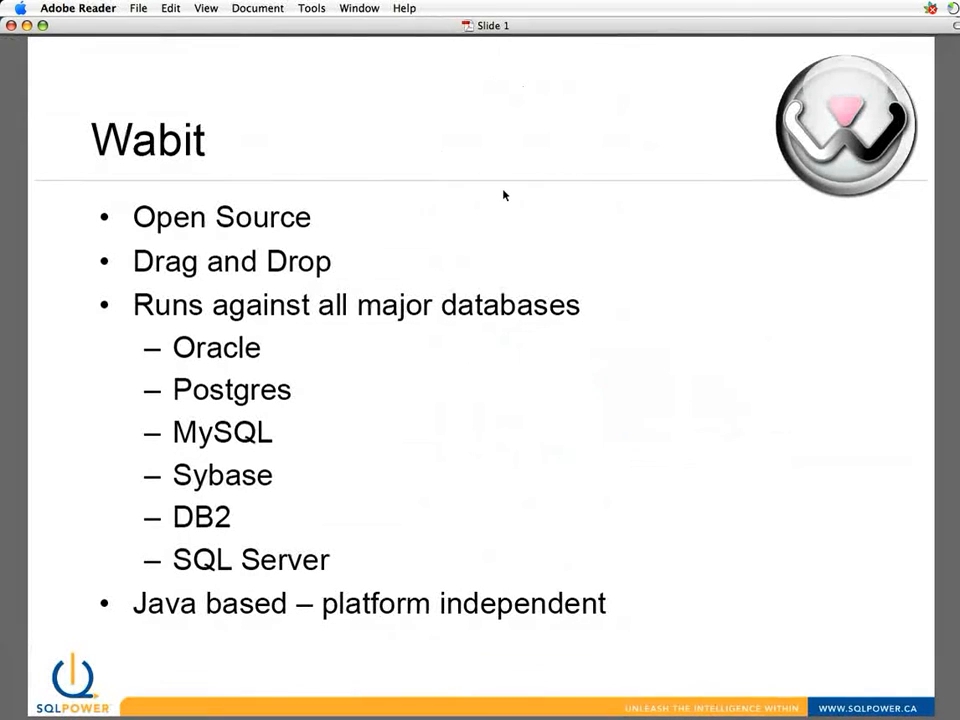
pyautogui.press('right')
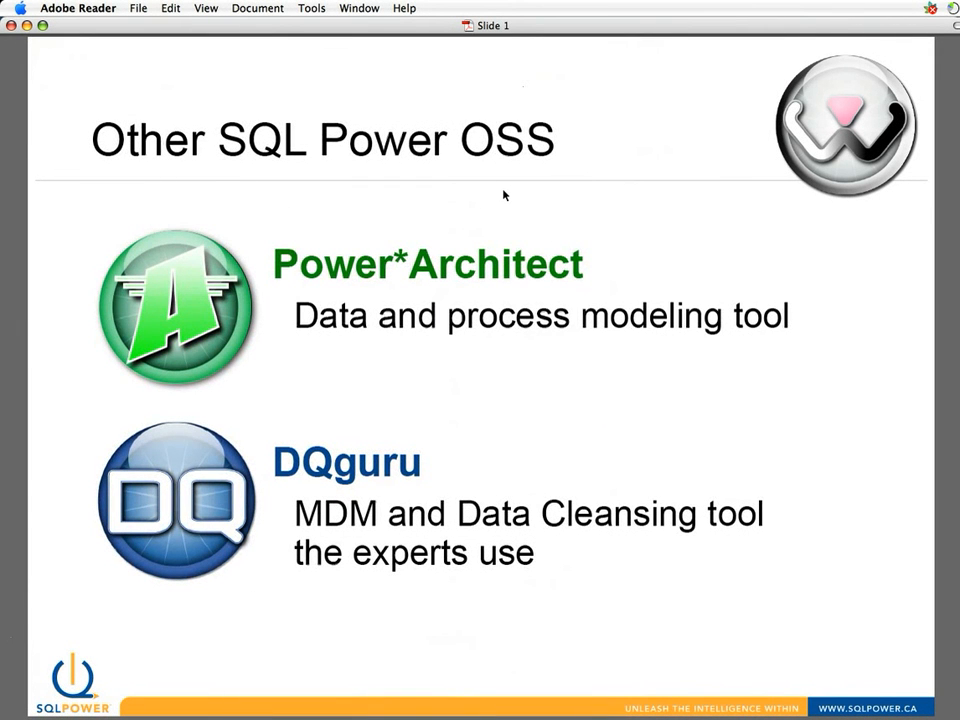